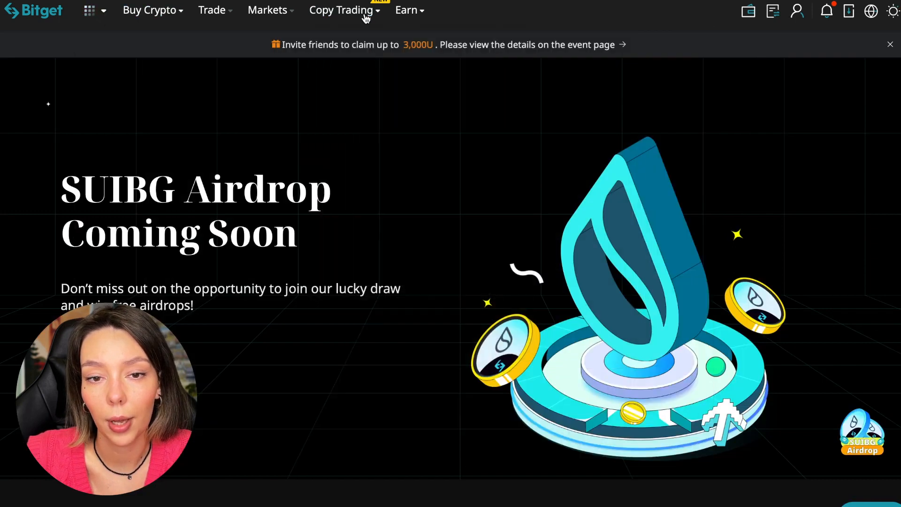
Reveal the Copy Trading menu with futures, spot, strategy and leaderboard options.
left_click(340, 9)
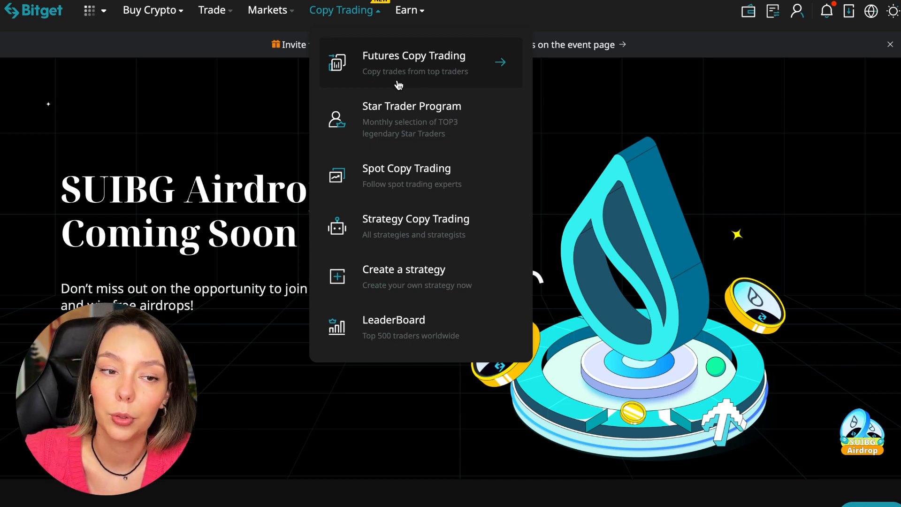
mouse_move(416, 226)
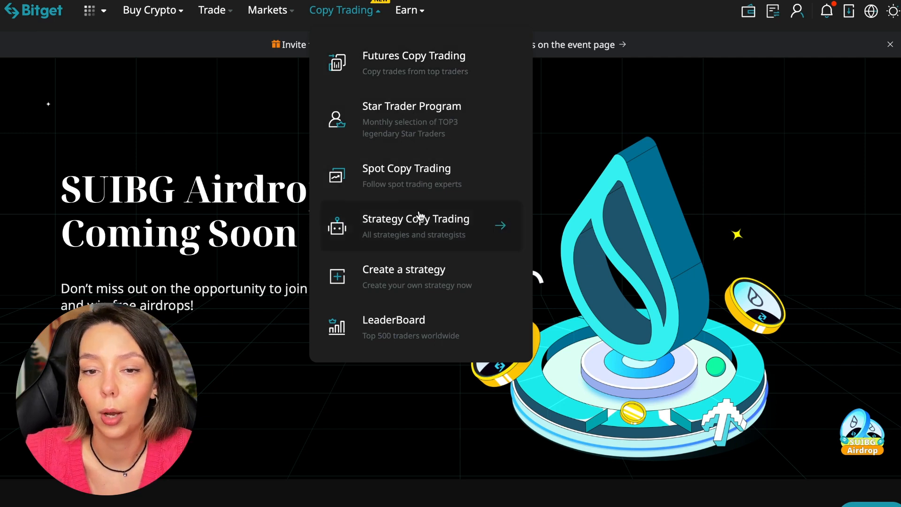
mouse_move(415, 285)
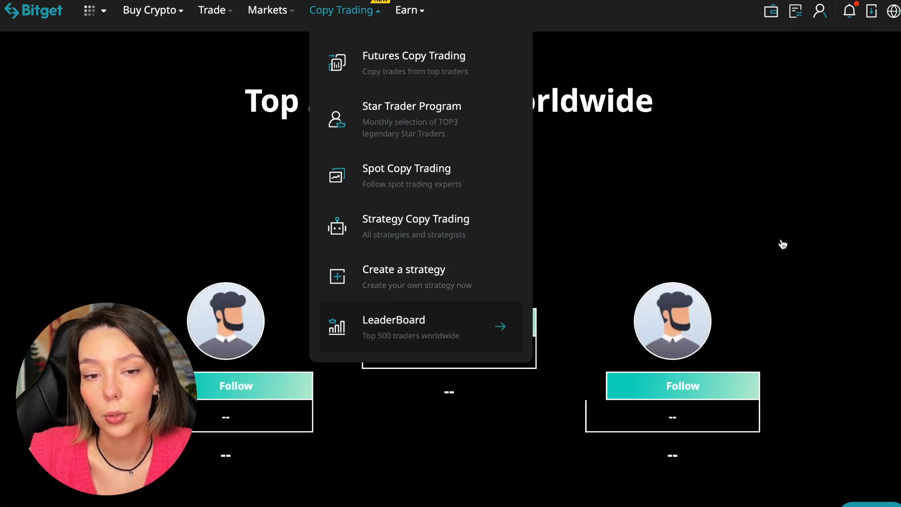
Dismiss the Copy Trading menu and scroll through the top 500 traders leaderboard table.
left_click(393, 325)
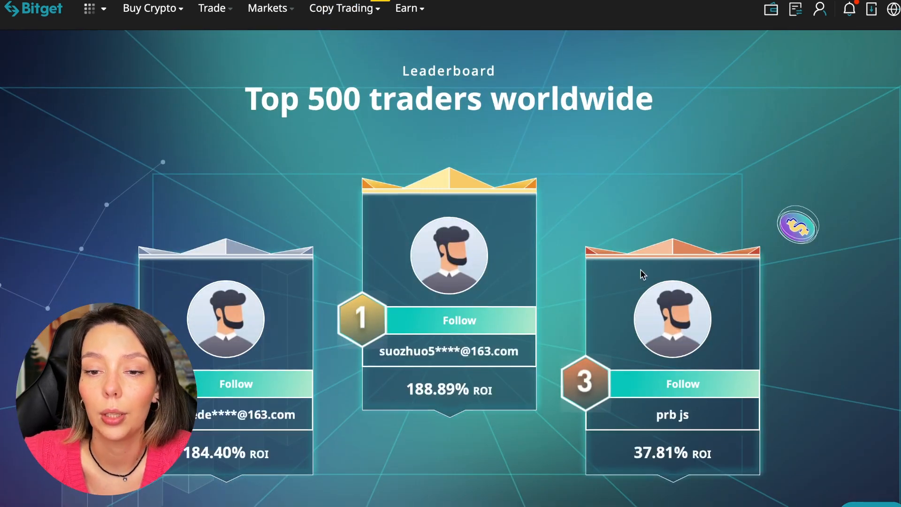
scroll("down", 3)
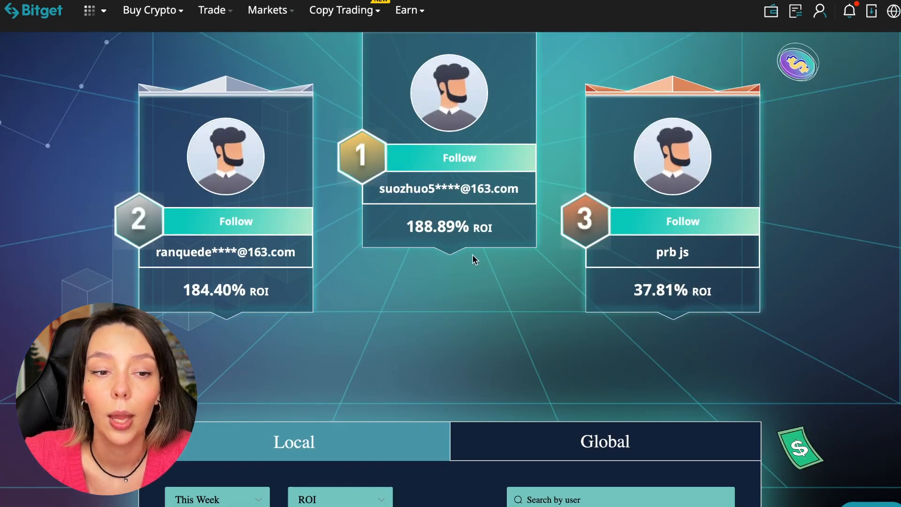
scroll("down", 3)
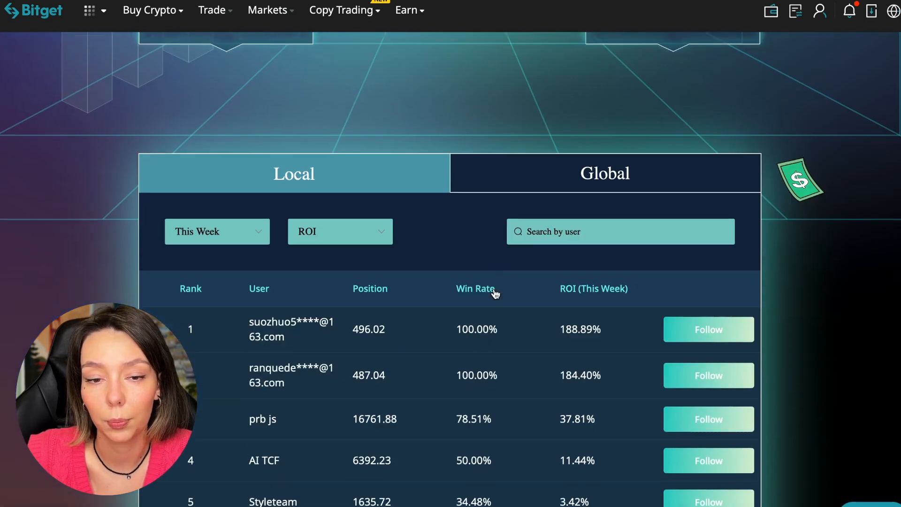
scroll("down", 3)
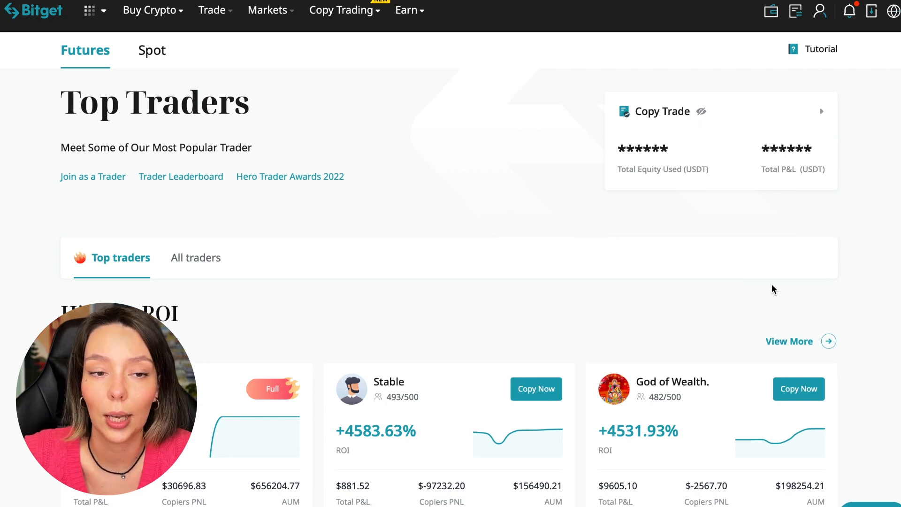
mouse_move(454, 218)
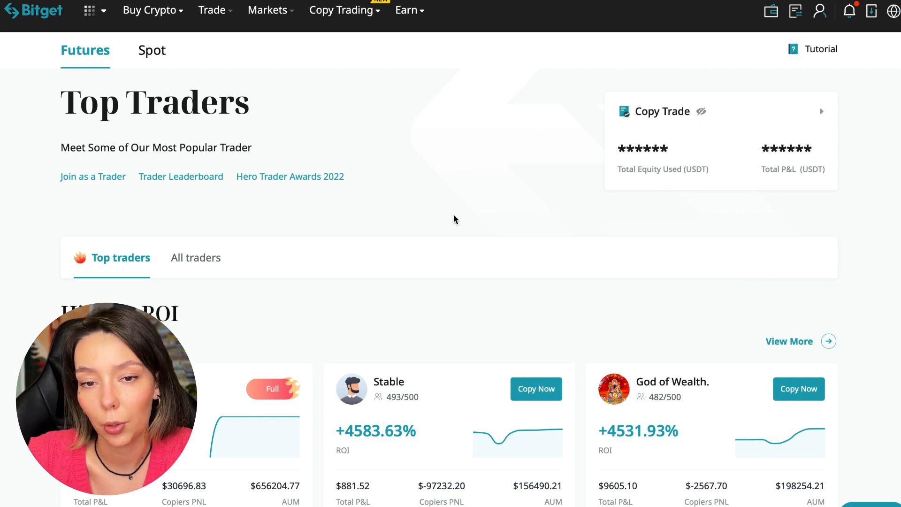
left_click(151, 50)
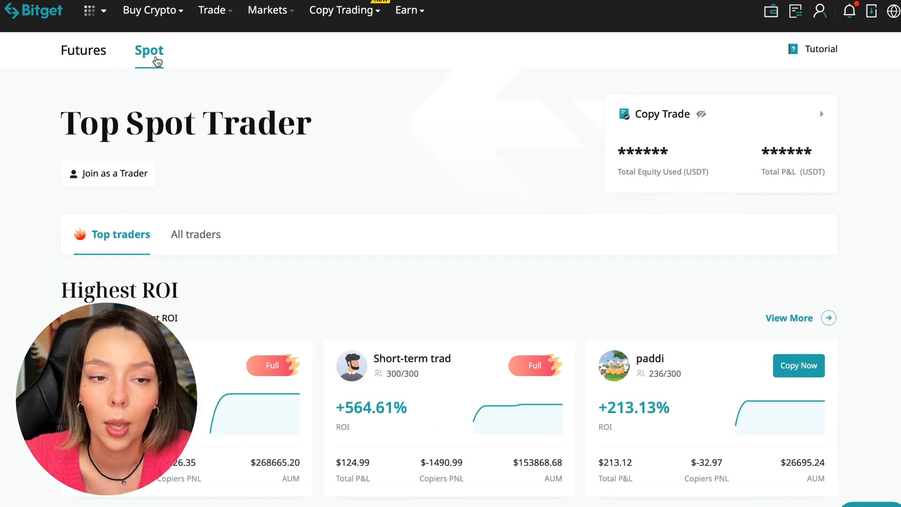
left_click(84, 49)
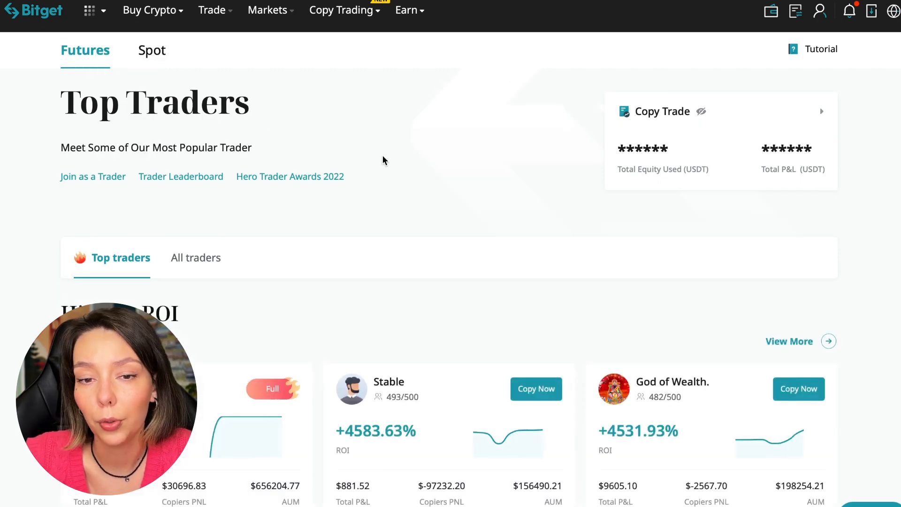
mouse_move(378, 255)
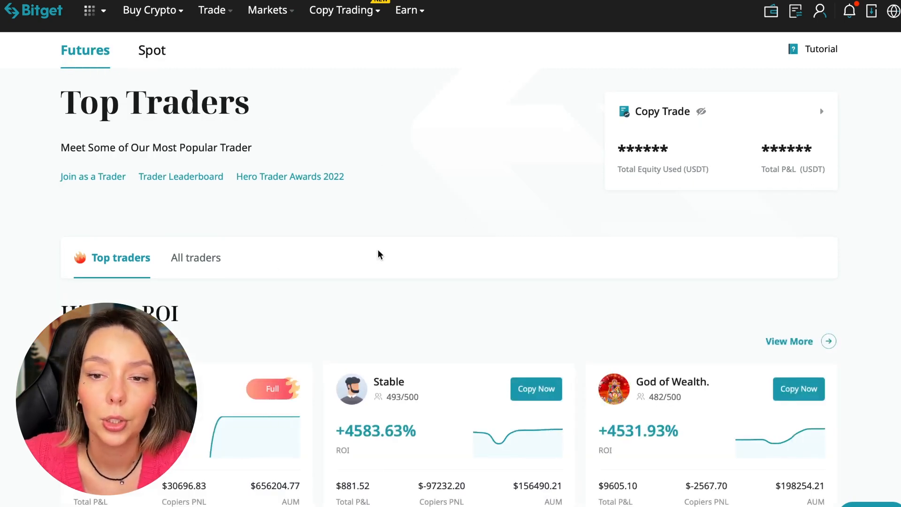
scroll("down", 3)
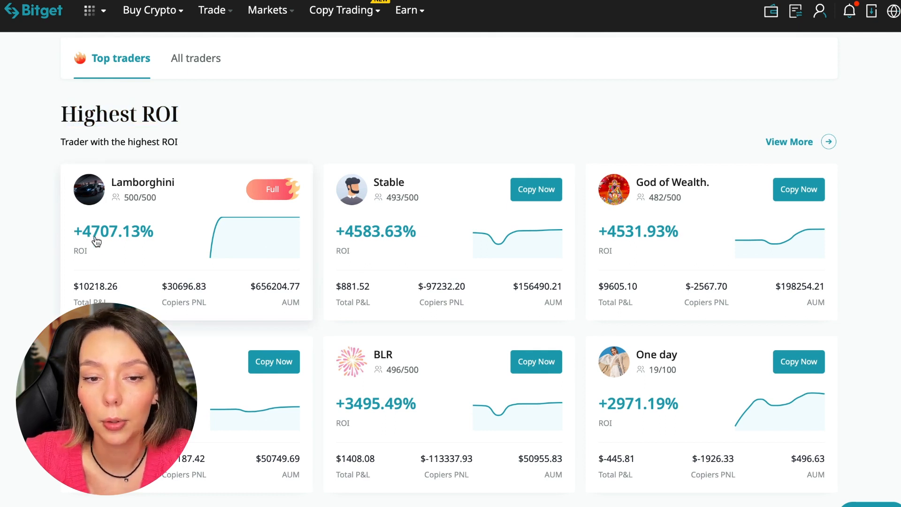
mouse_move(414, 192)
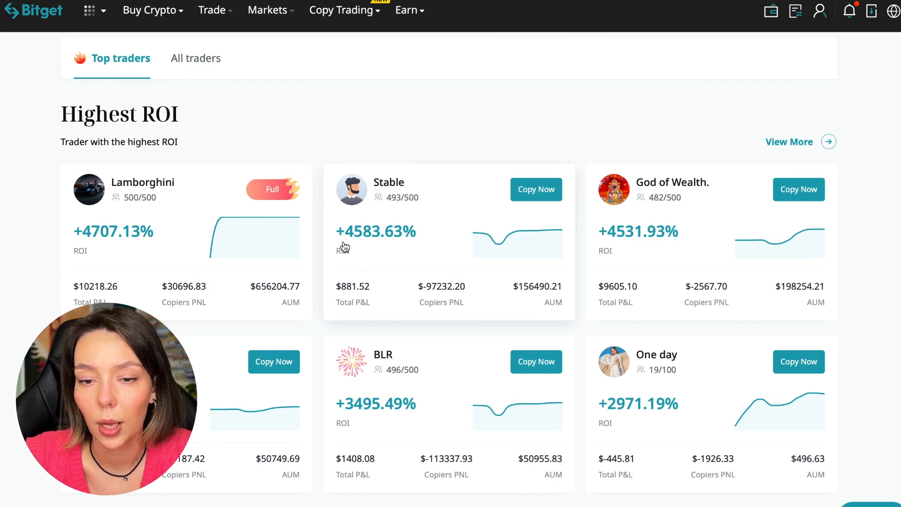
mouse_move(677, 197)
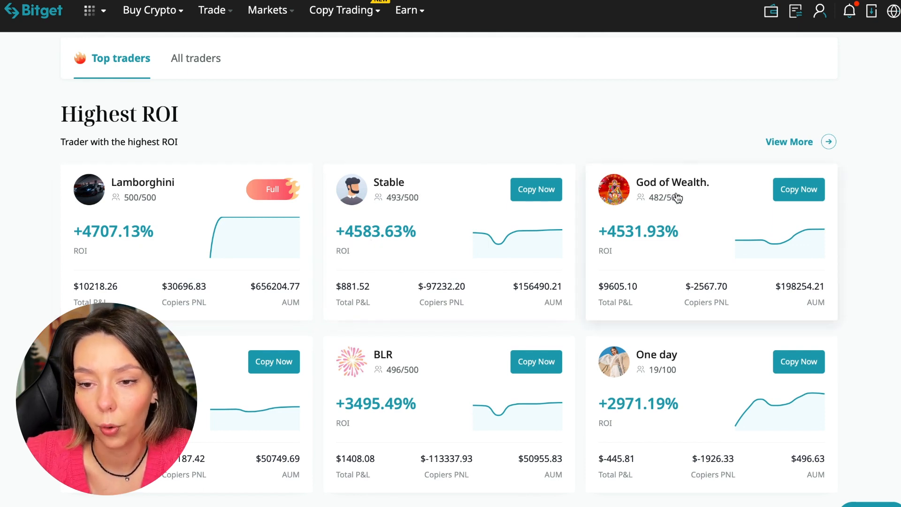
mouse_move(449, 293)
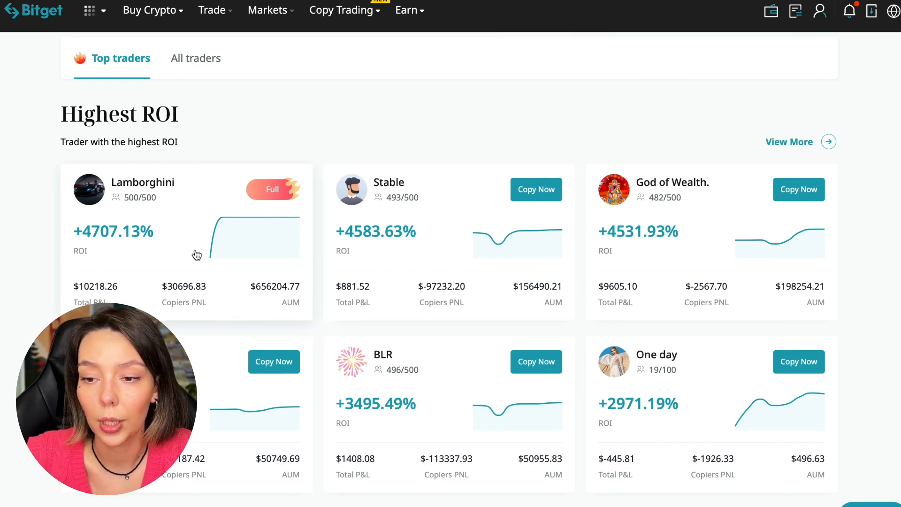
mouse_move(259, 303)
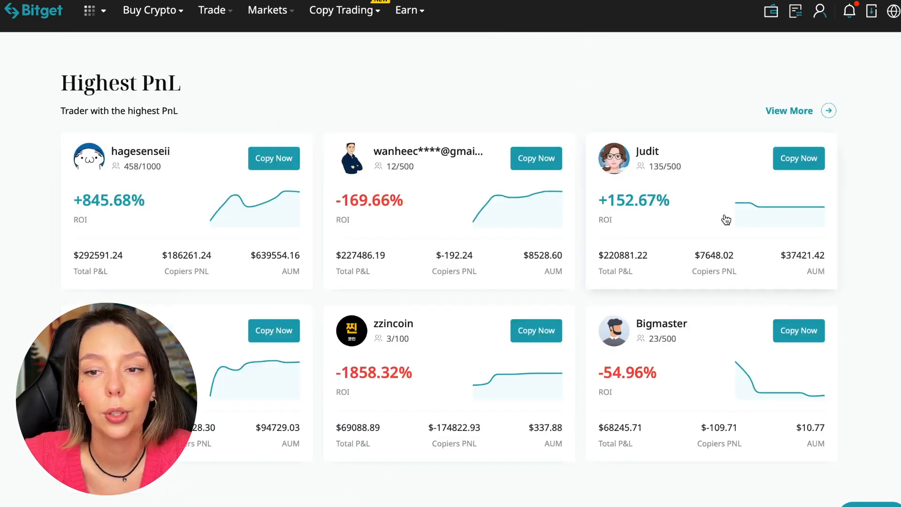
scroll("down", 3)
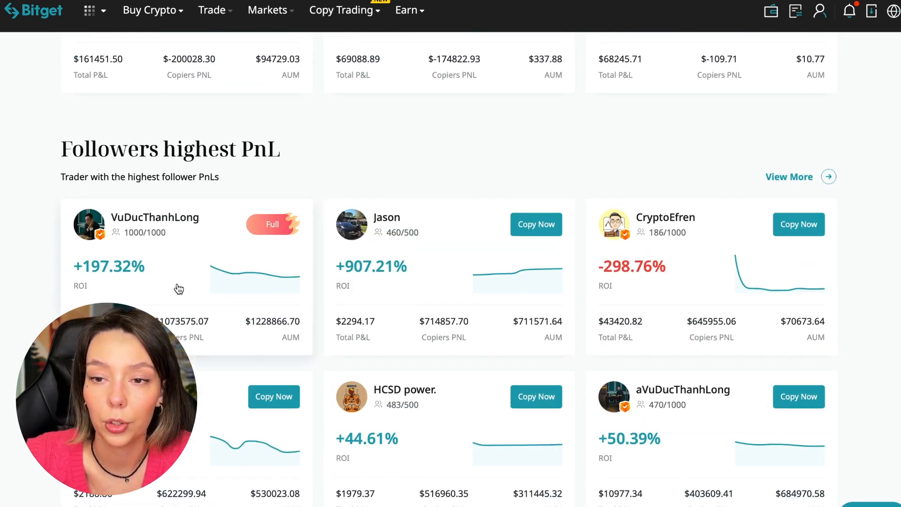
scroll("down", 3)
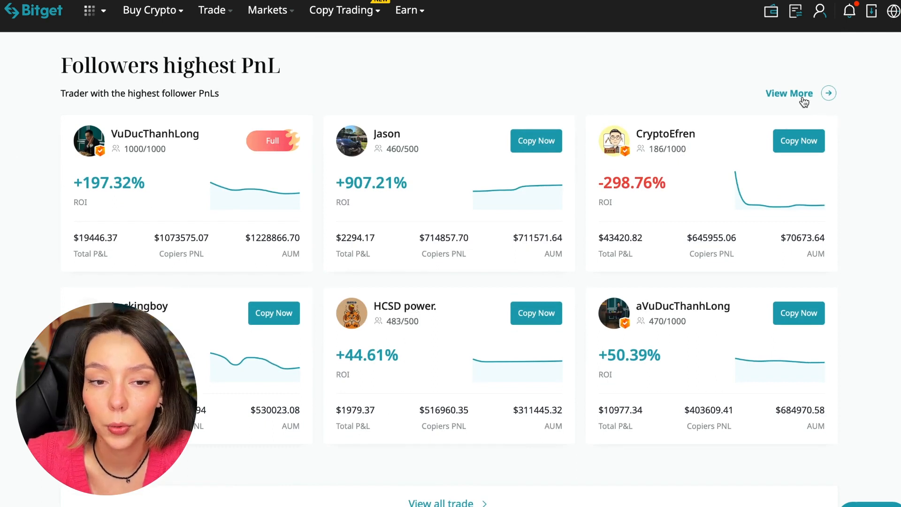
left_click(789, 93)
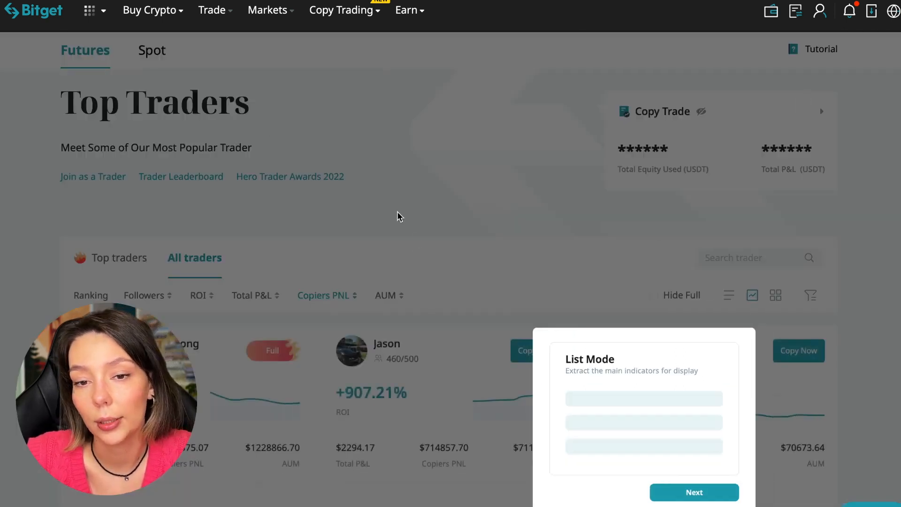
left_click(693, 491)
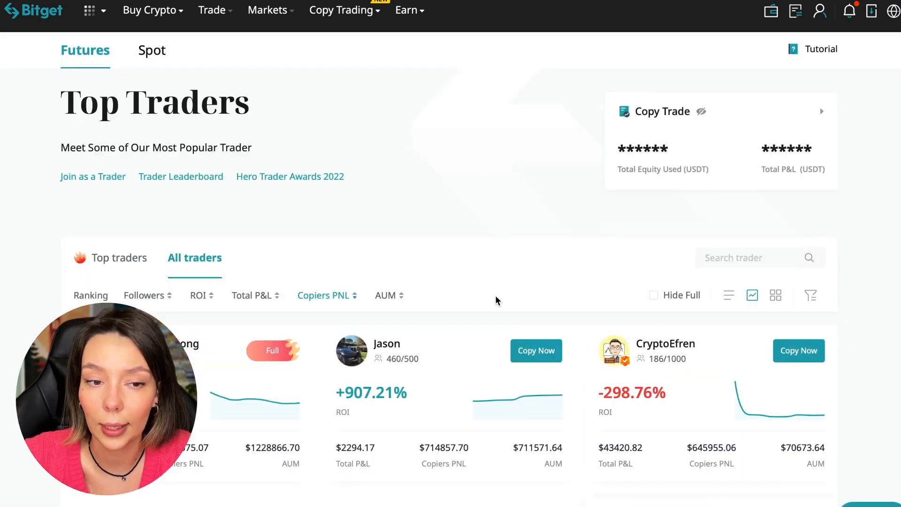
scroll("down", 3)
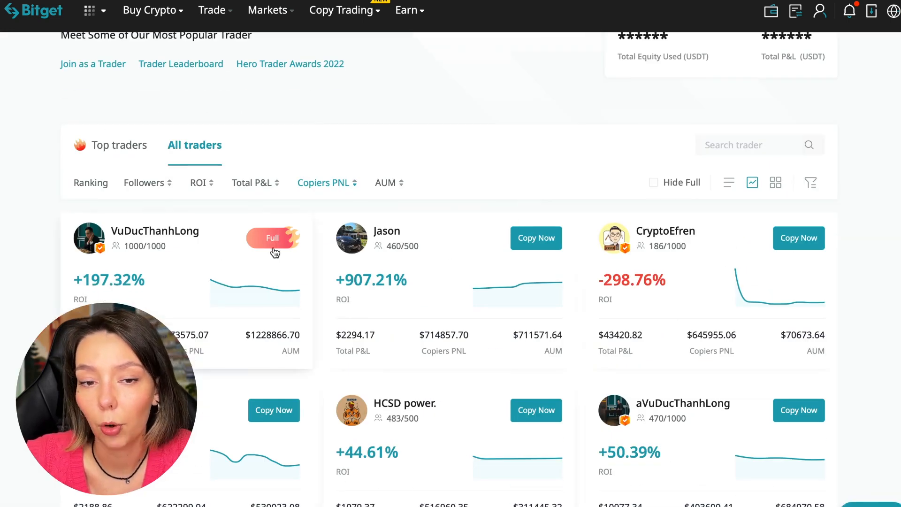
scroll("down", 3)
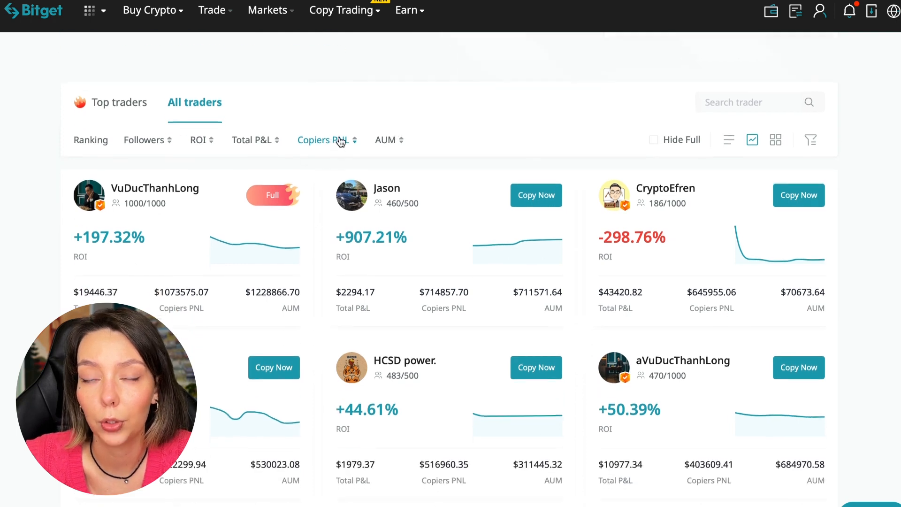
scroll("down", 3)
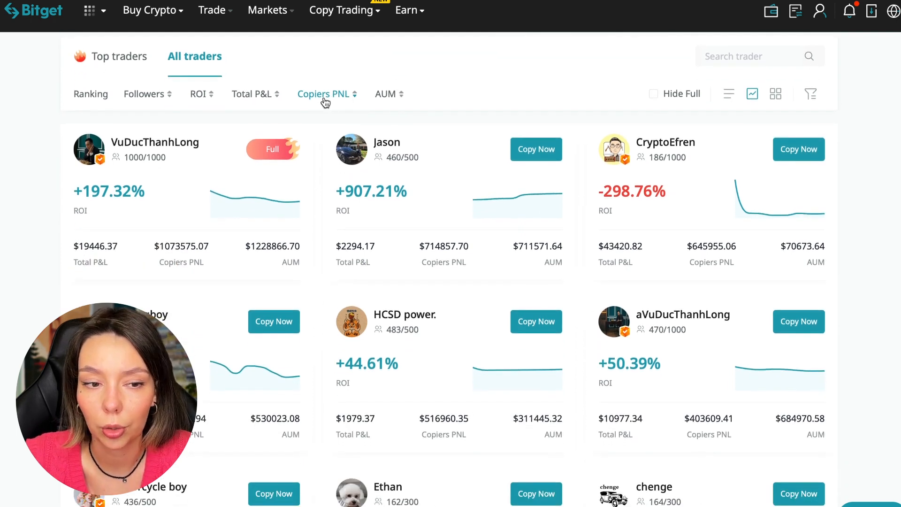
left_click(323, 93)
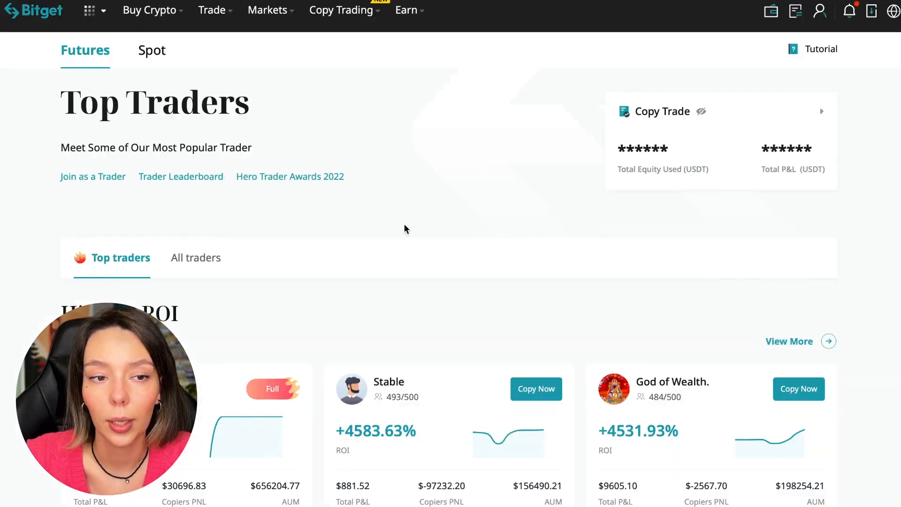
left_click(195, 257)
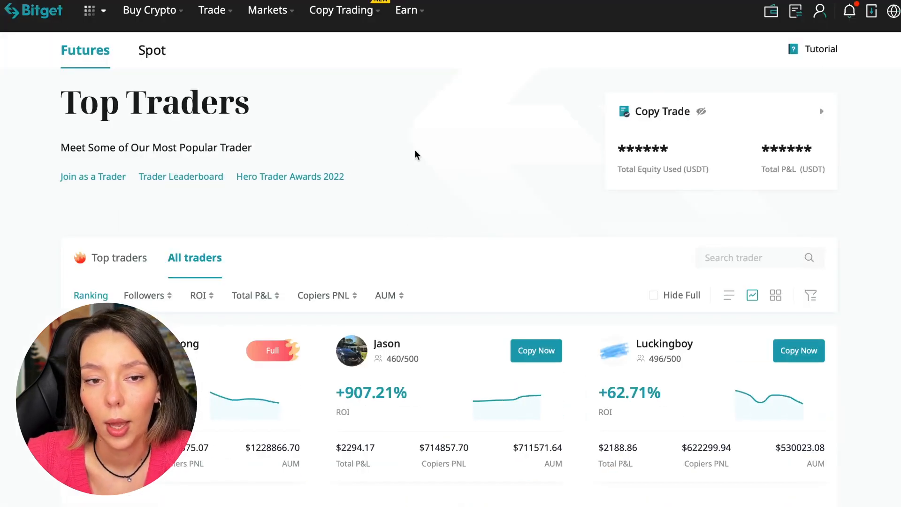
scroll("down", 3)
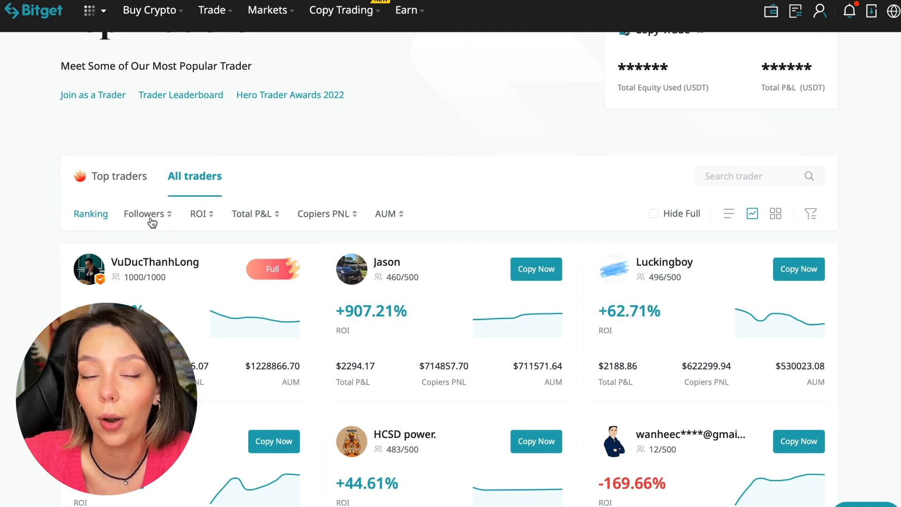
left_click(145, 214)
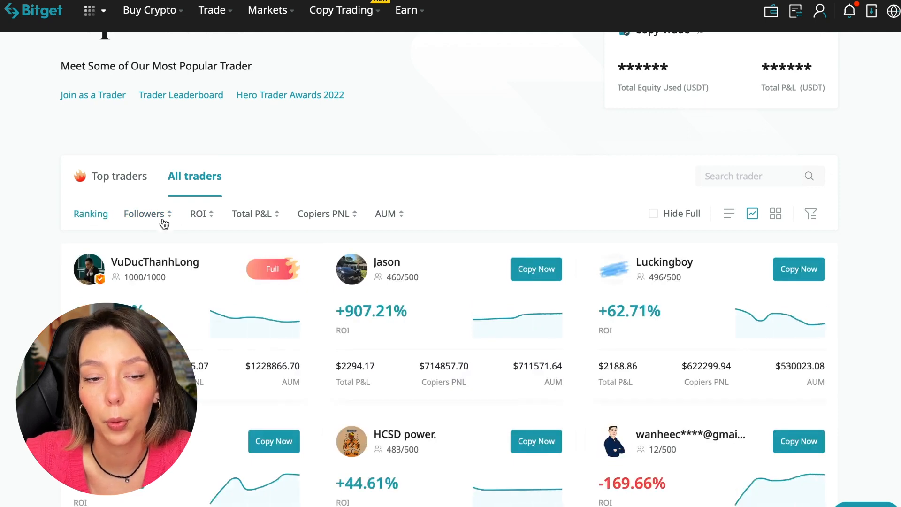
mouse_move(206, 225)
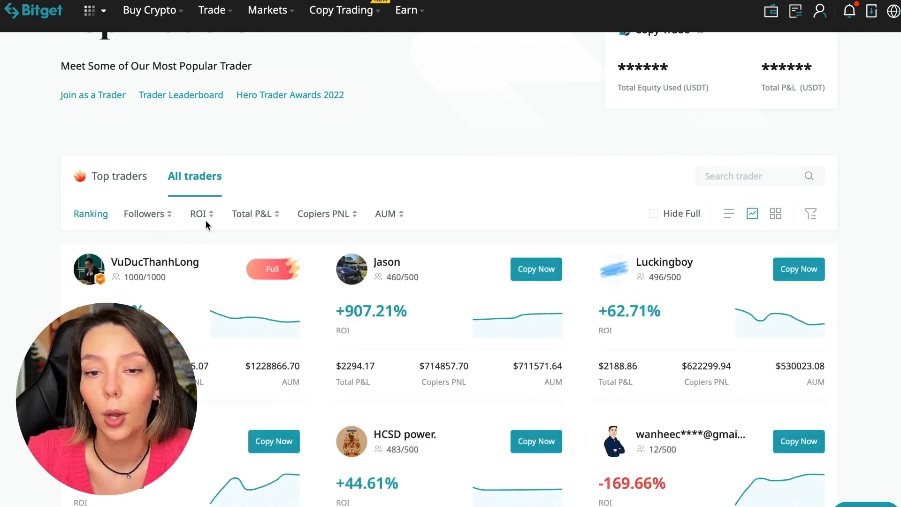
left_click(198, 214)
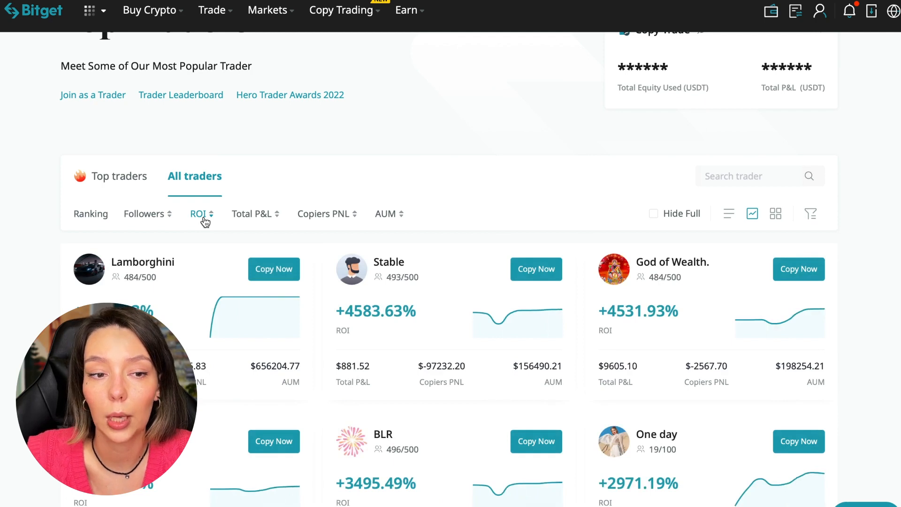
left_click(198, 214)
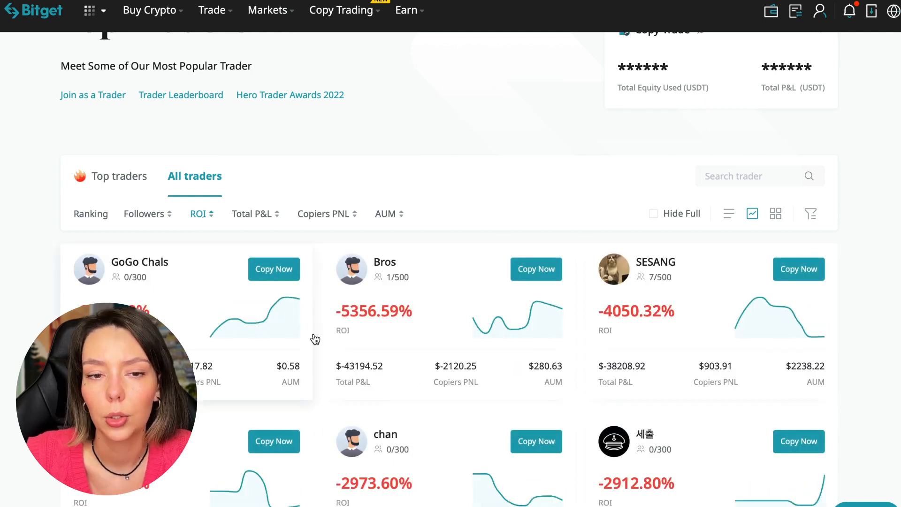
mouse_move(218, 337)
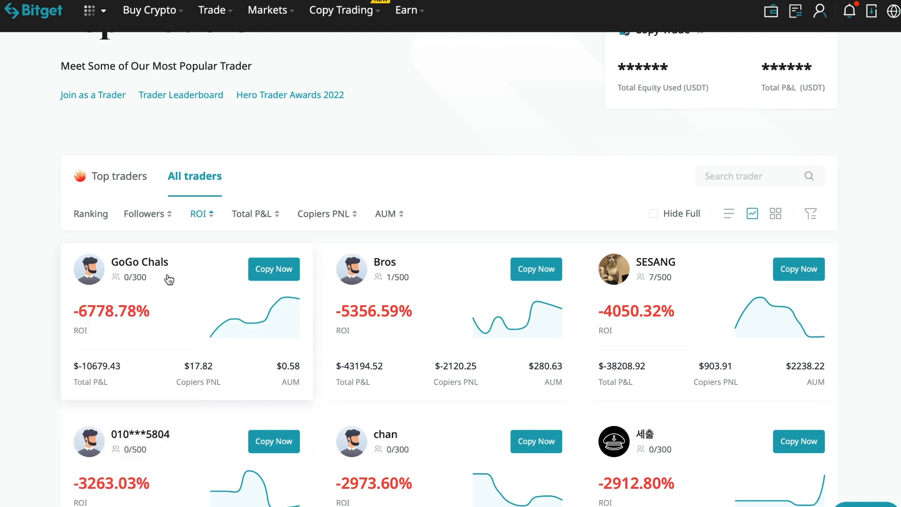
mouse_move(125, 292)
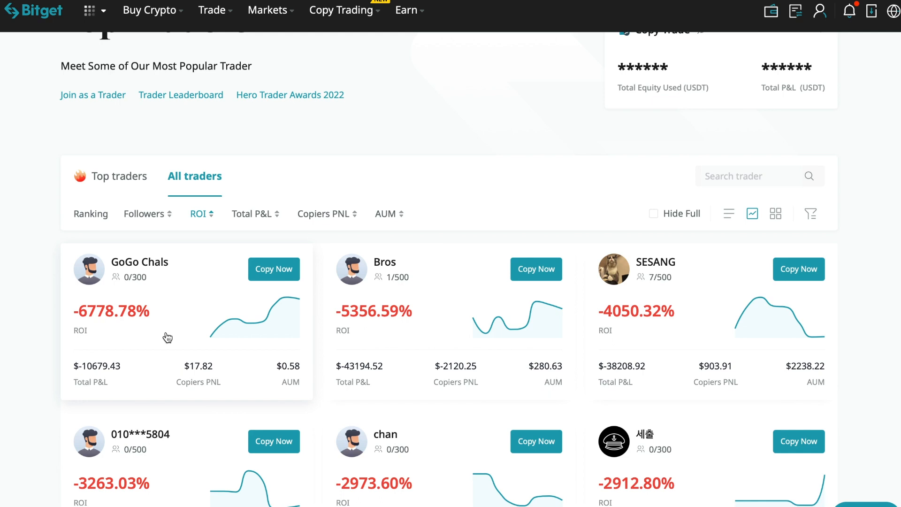
mouse_move(187, 336)
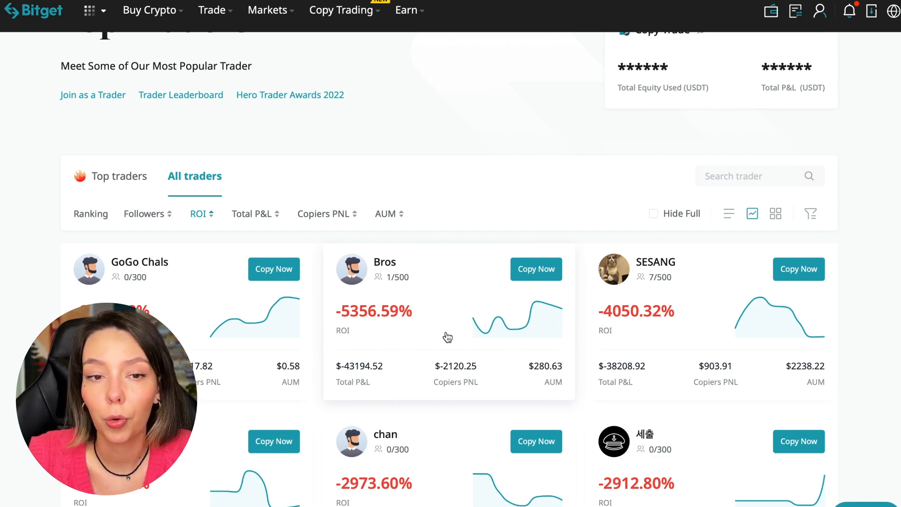
mouse_move(474, 204)
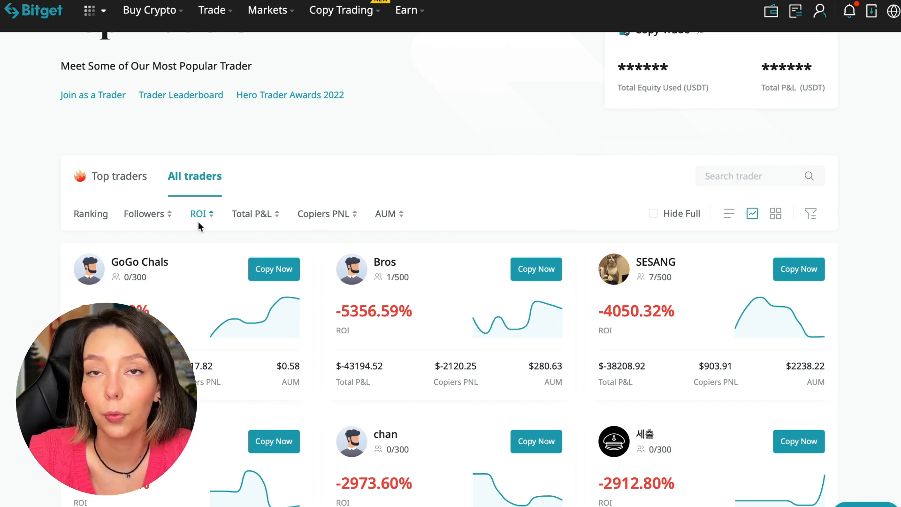
Rank the futures traders by total P&L, then copiers' PNL, then AUM.
scroll("down", 3)
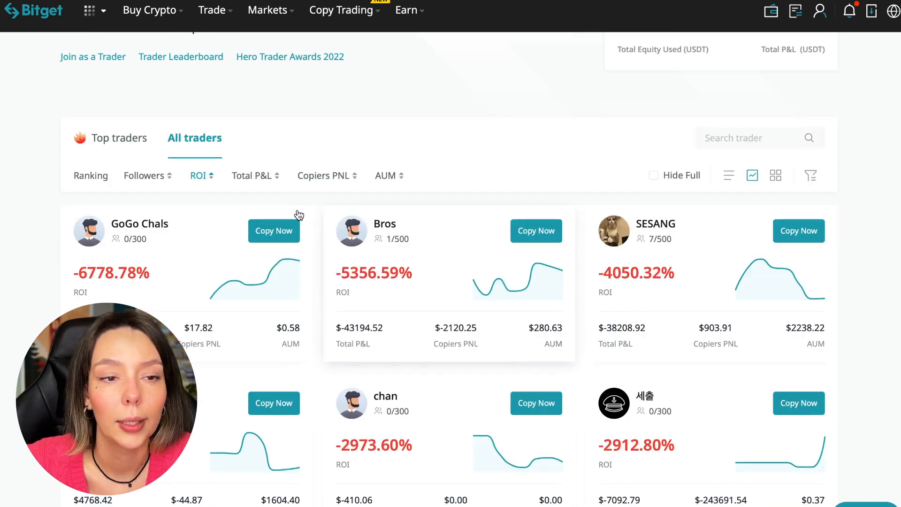
left_click(251, 175)
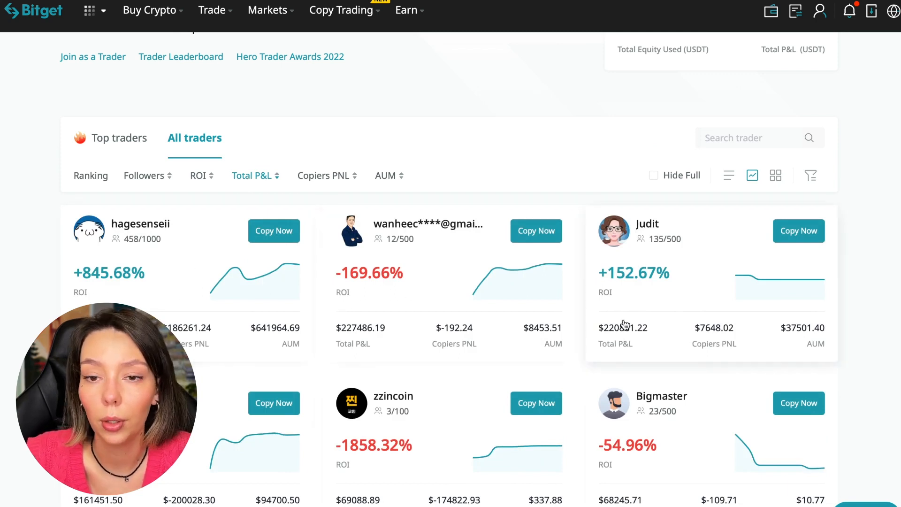
scroll("down", 3)
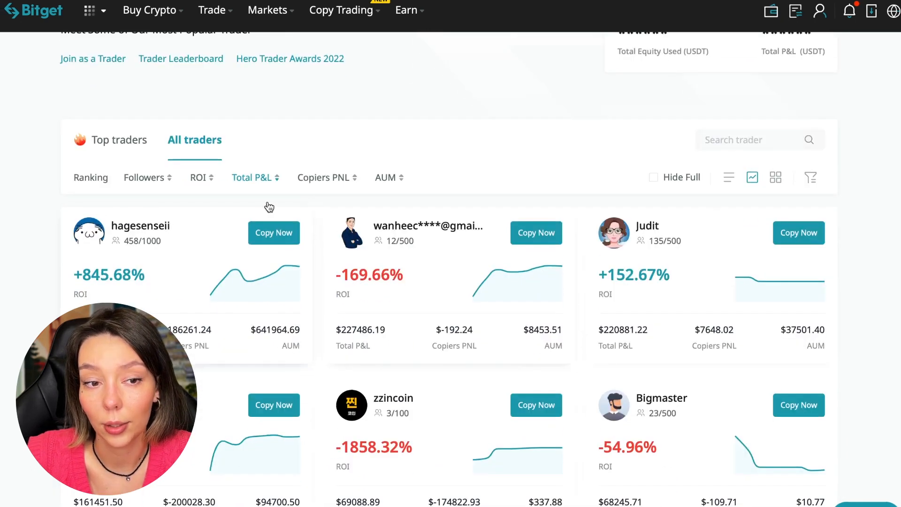
mouse_move(327, 184)
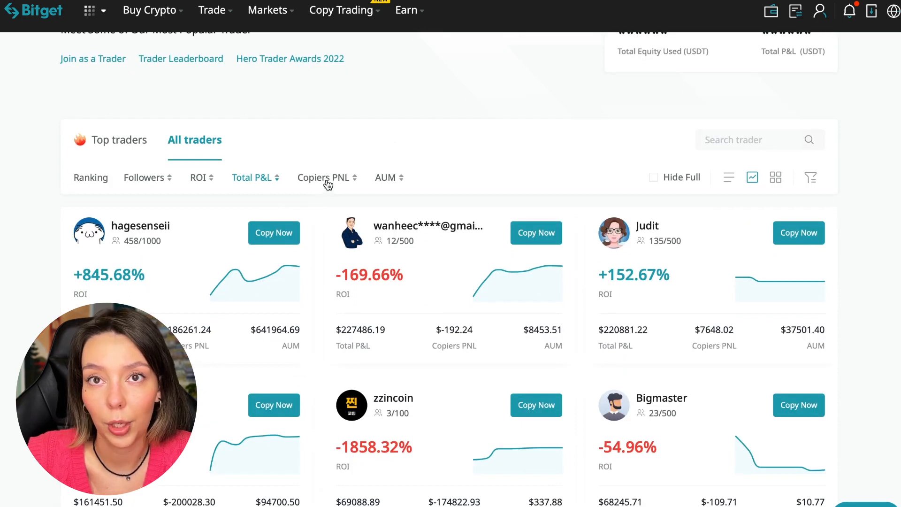
left_click(321, 177)
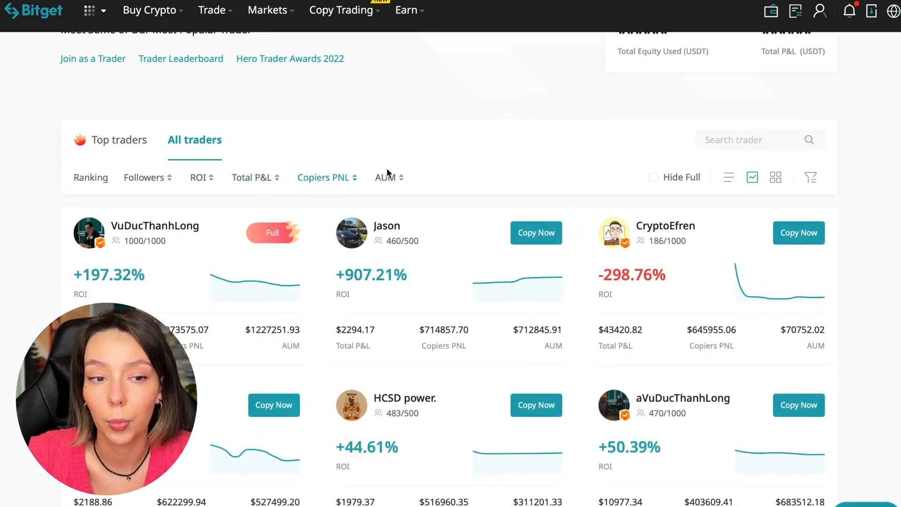
left_click(385, 178)
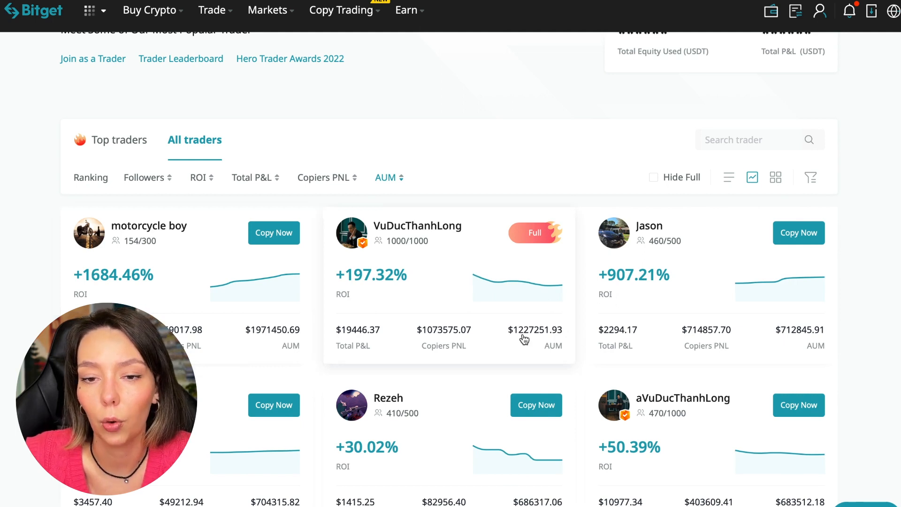
scroll("down", 3)
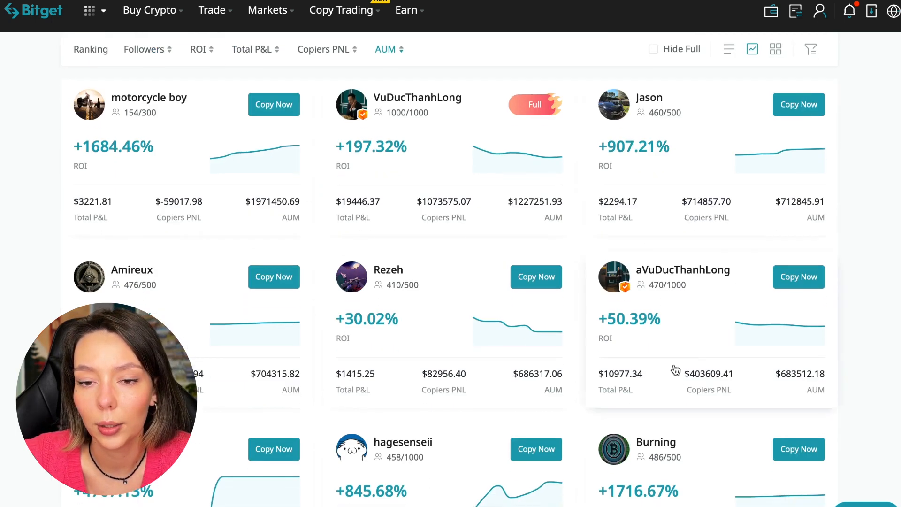
scroll("down", 3)
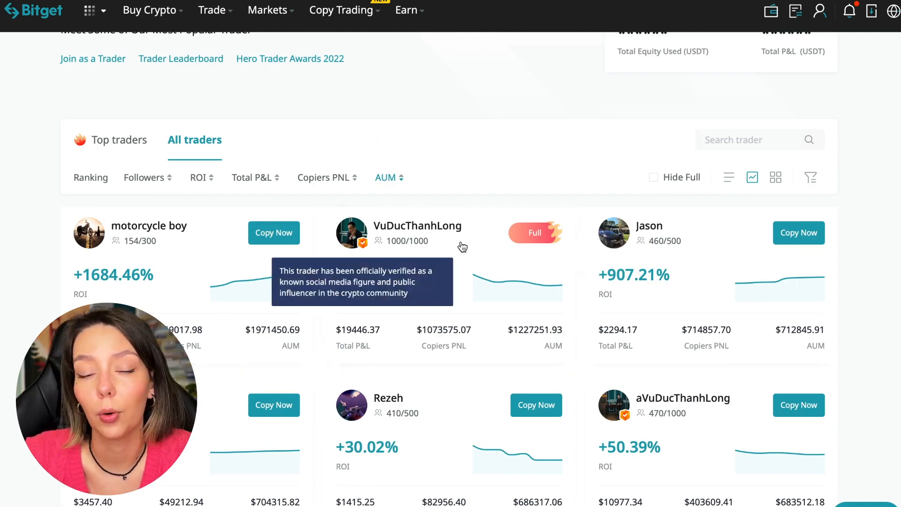
mouse_move(449, 246)
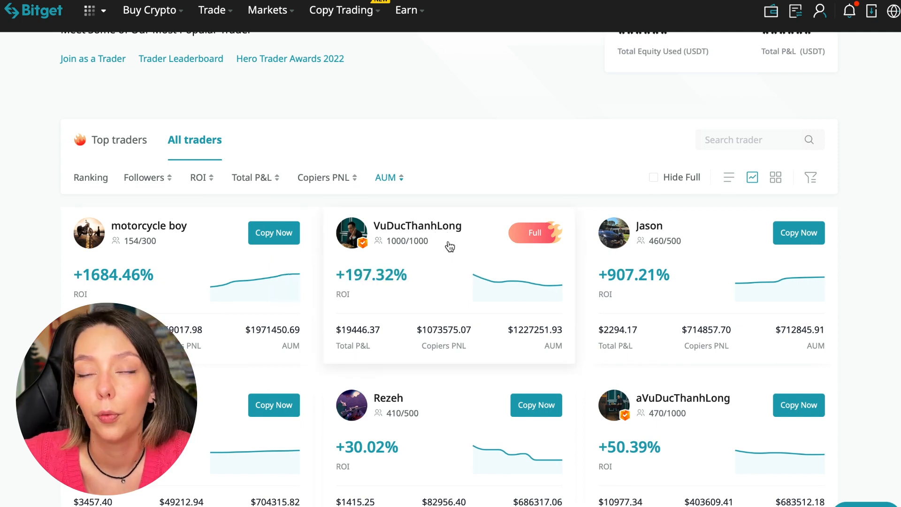
left_click(418, 225)
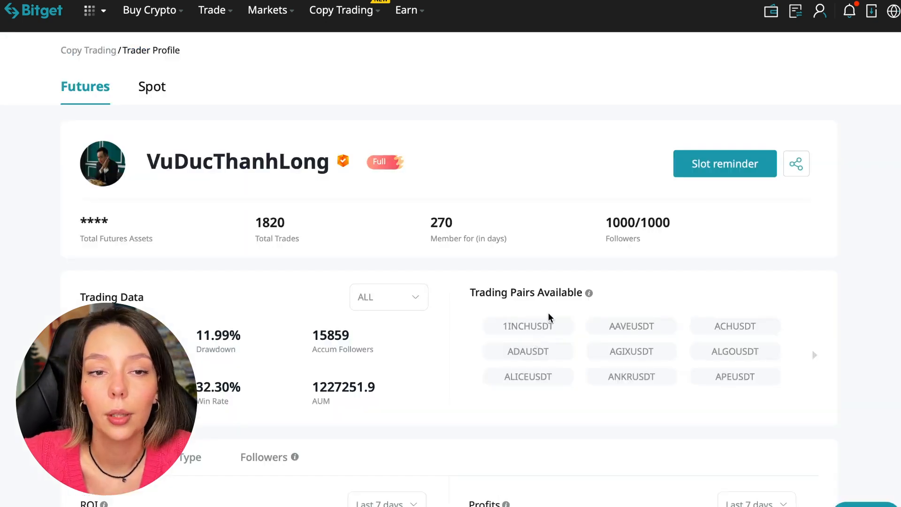
mouse_move(482, 192)
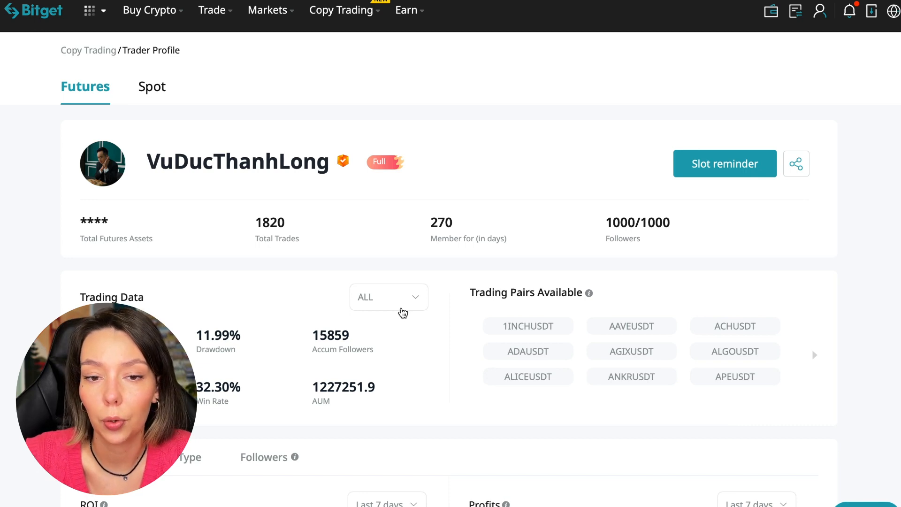
left_click(724, 164)
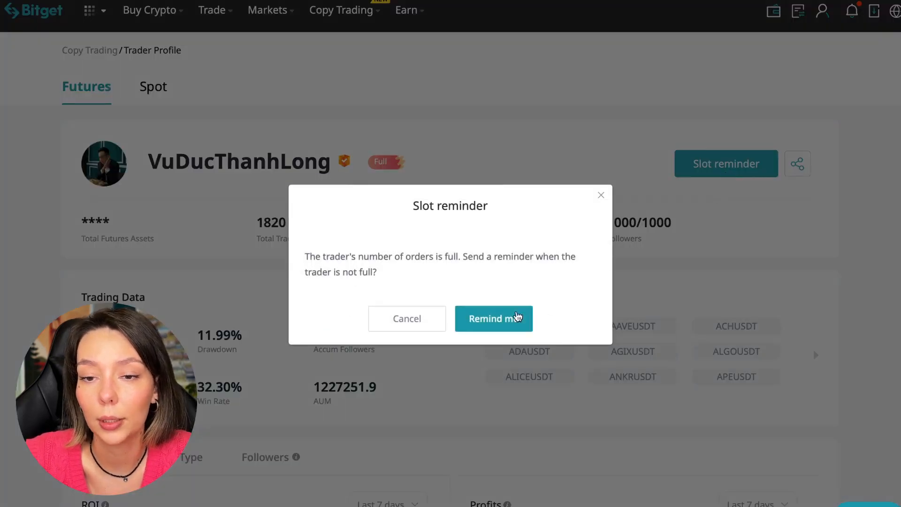
left_click(493, 318)
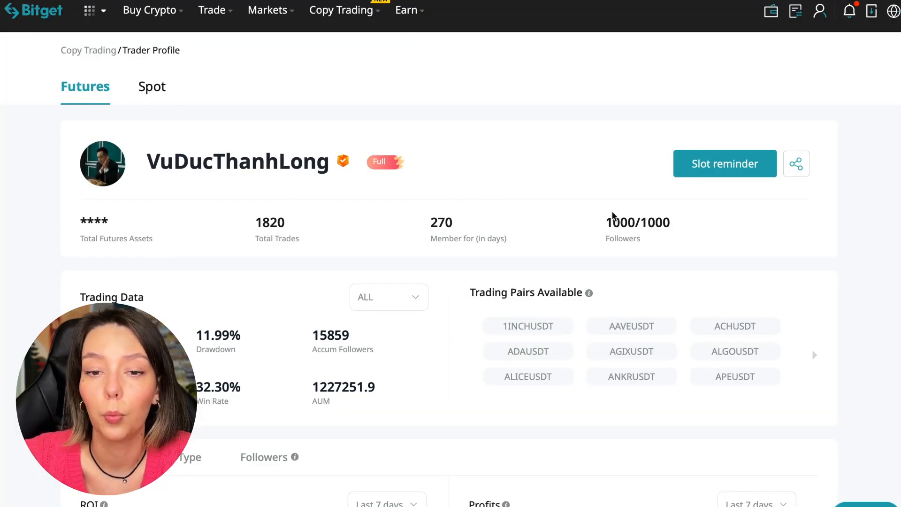
mouse_move(250, 294)
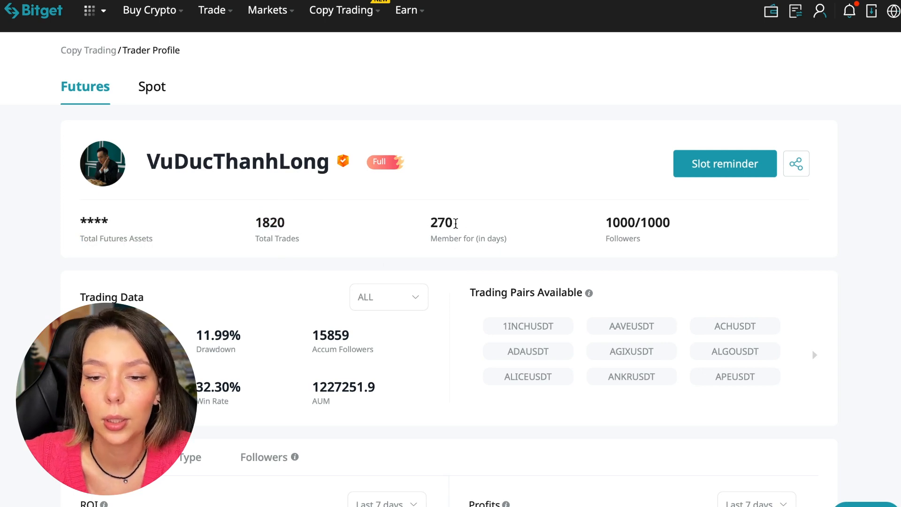
scroll("down", 3)
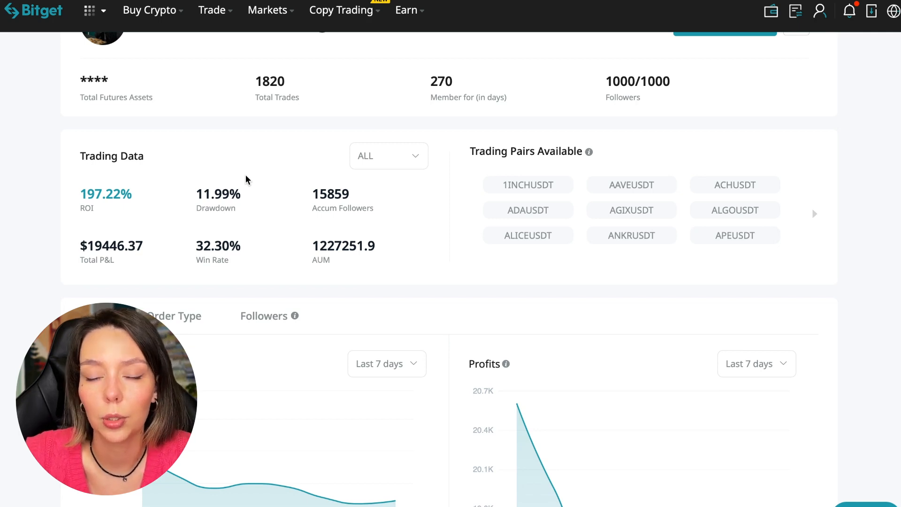
mouse_move(398, 235)
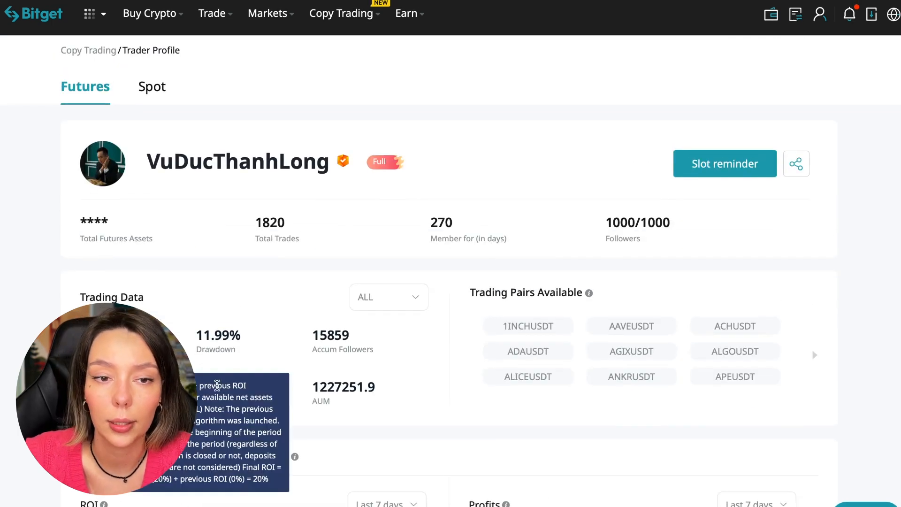
mouse_move(457, 372)
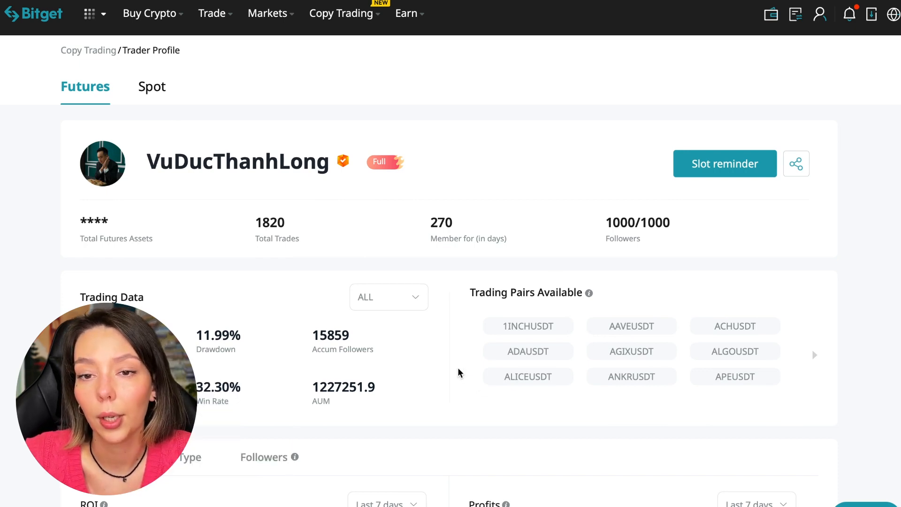
scroll("down", 3)
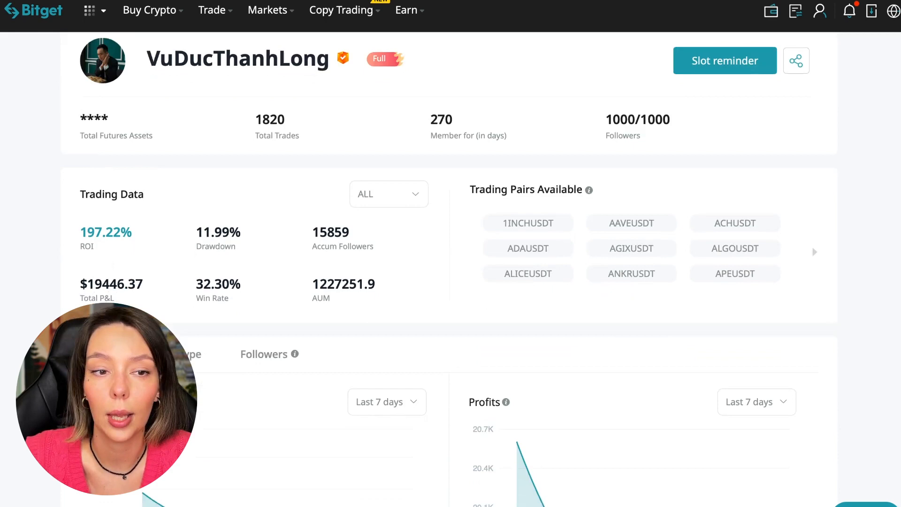
mouse_move(248, 293)
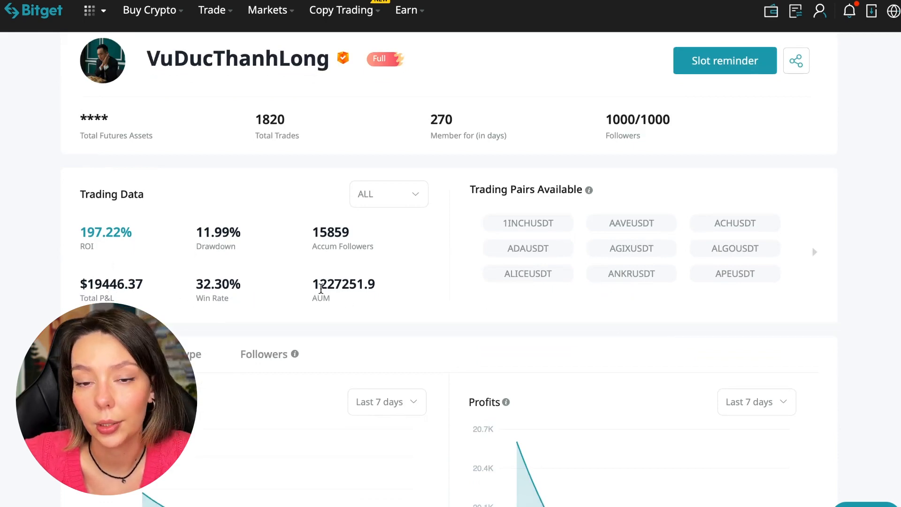
double_click(330, 283)
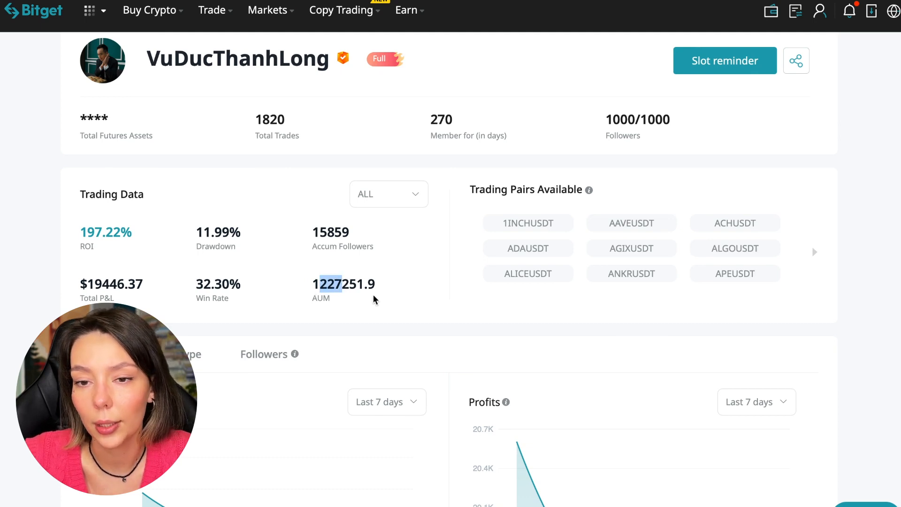
scroll("down", 3)
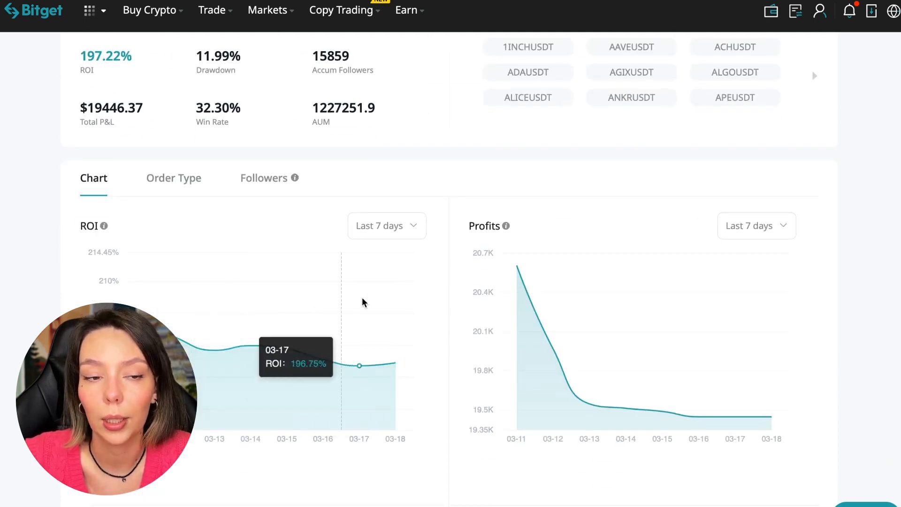
mouse_move(376, 357)
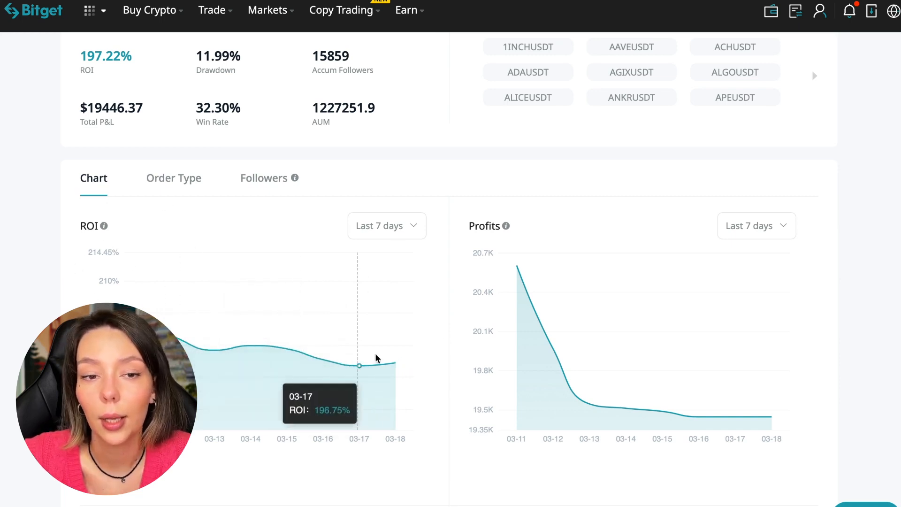
left_click(386, 225)
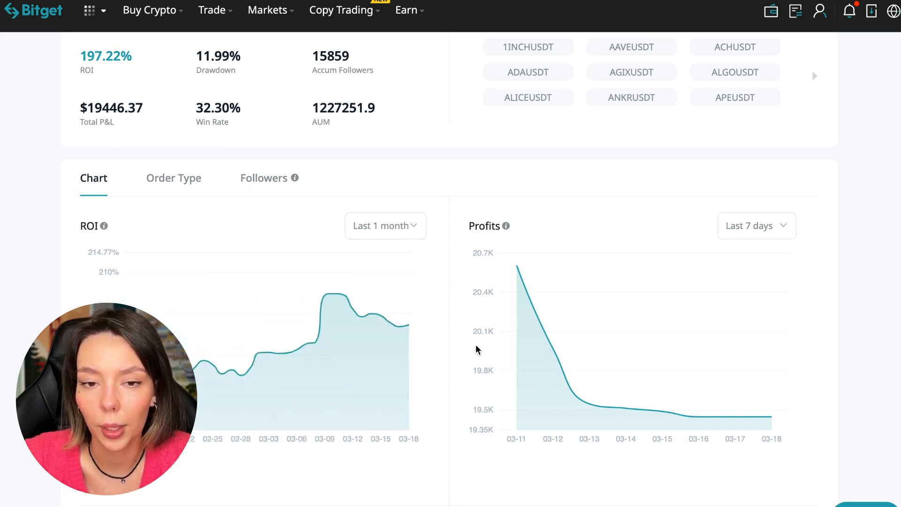
mouse_move(316, 378)
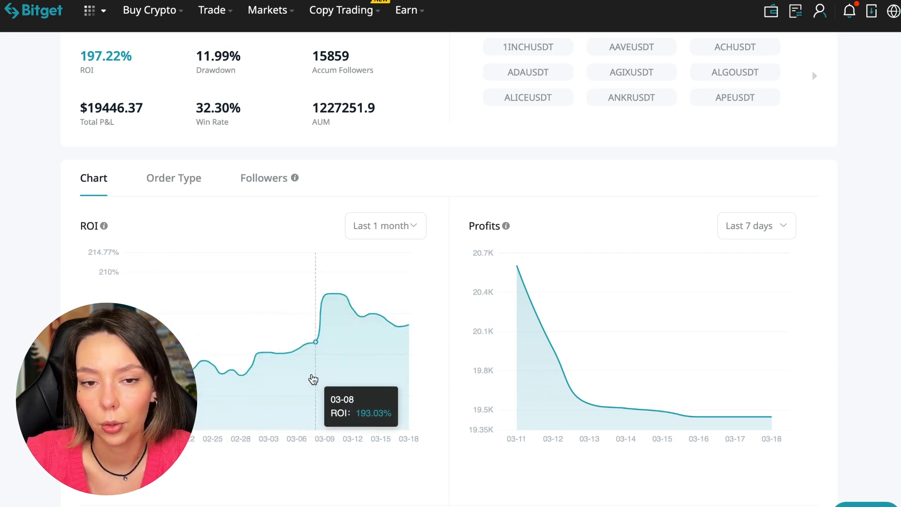
mouse_move(287, 353)
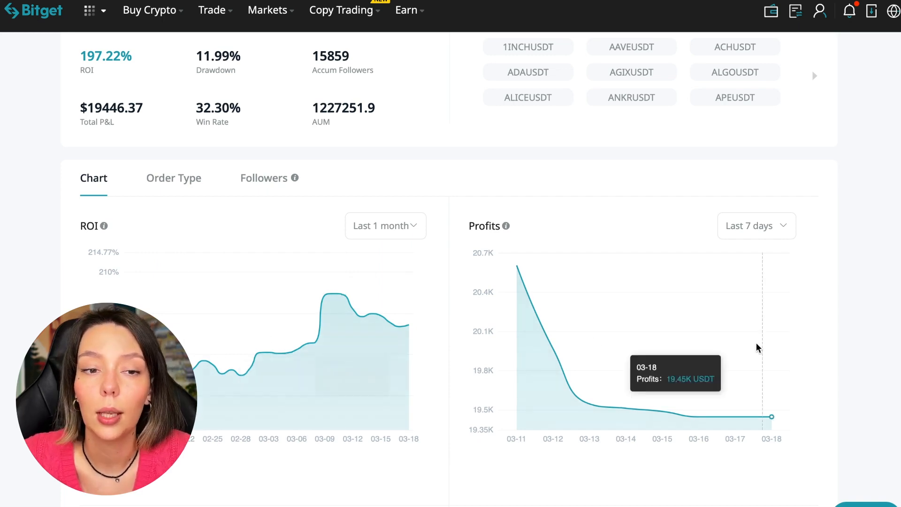
left_click(754, 225)
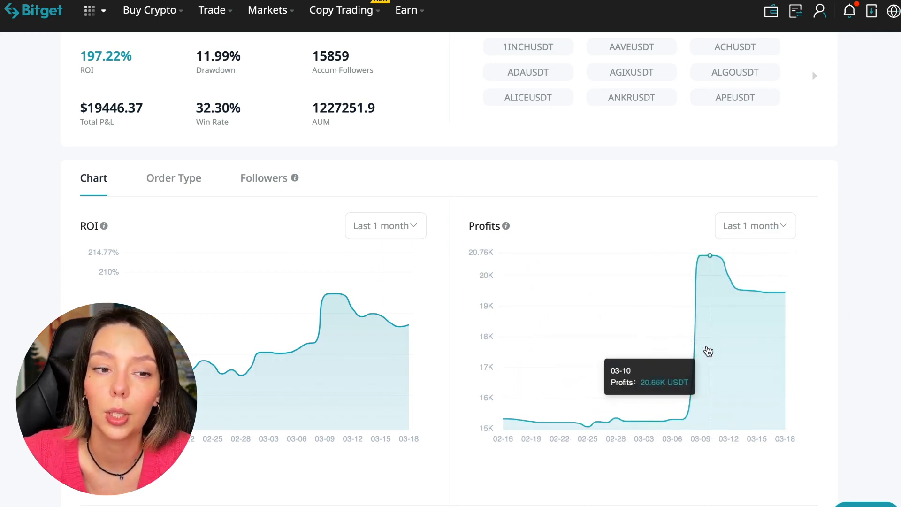
mouse_move(678, 329)
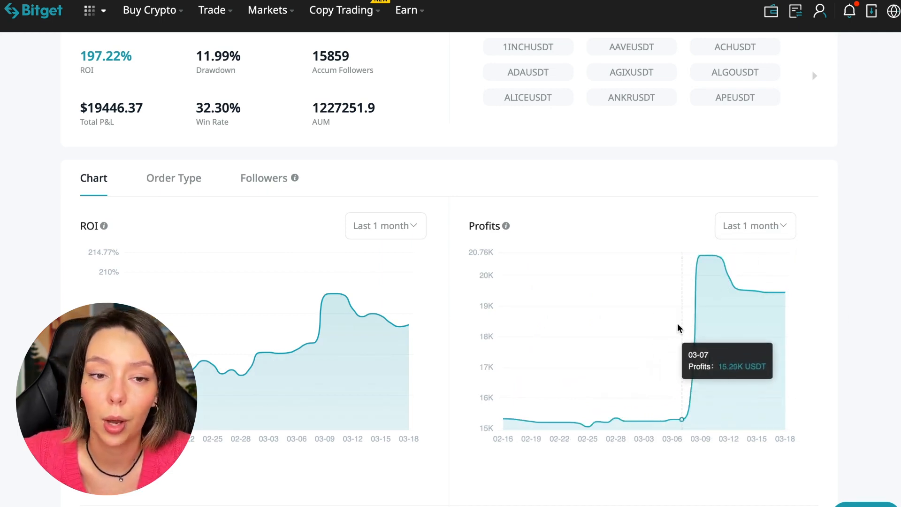
mouse_move(697, 395)
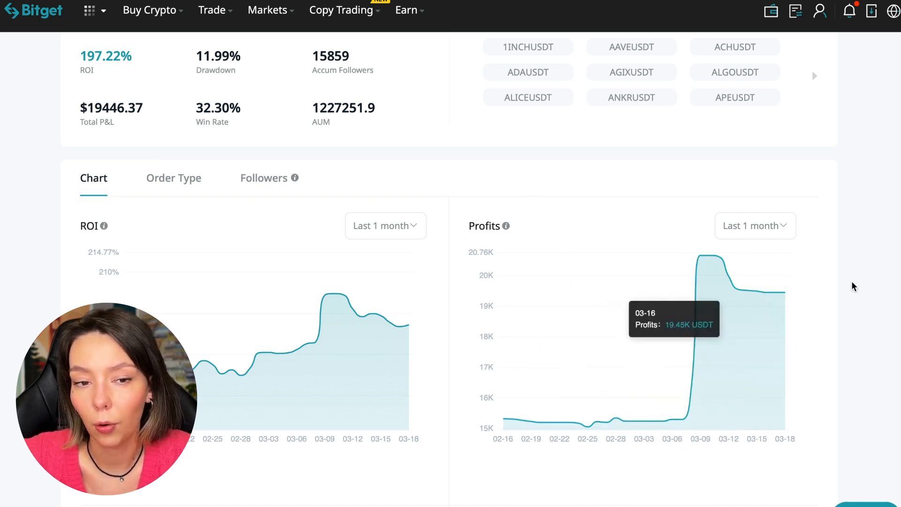
scroll("down", 3)
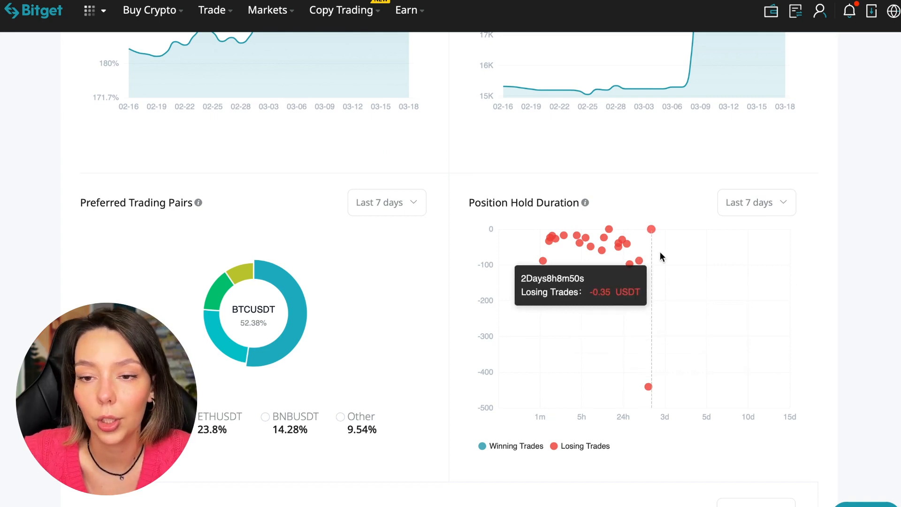
mouse_move(625, 267)
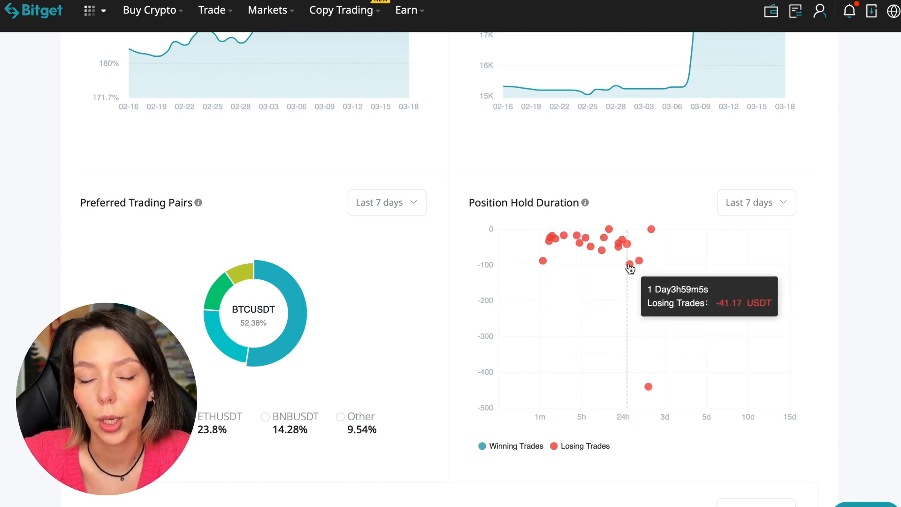
mouse_move(543, 259)
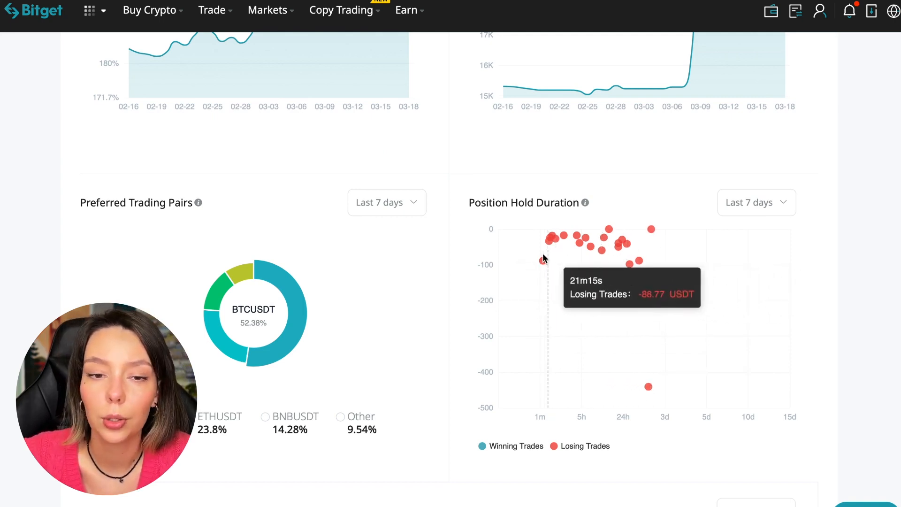
mouse_move(549, 245)
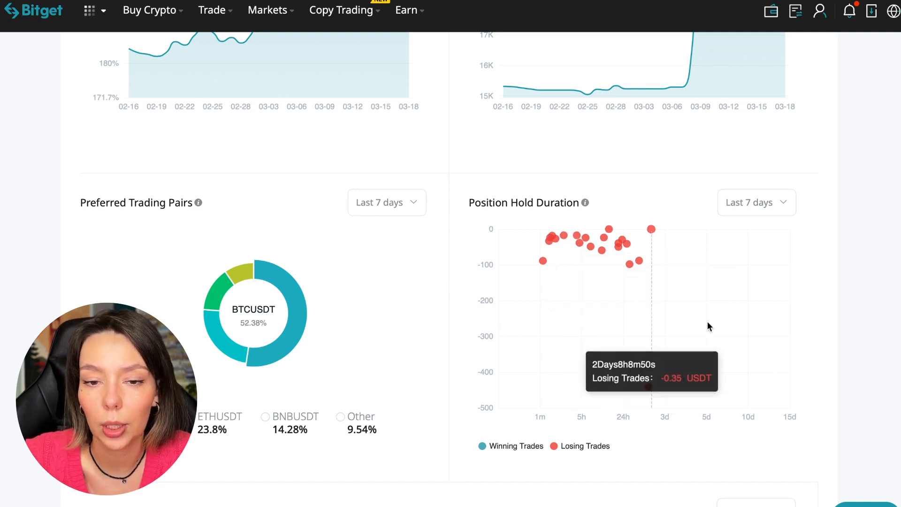
mouse_move(620, 282)
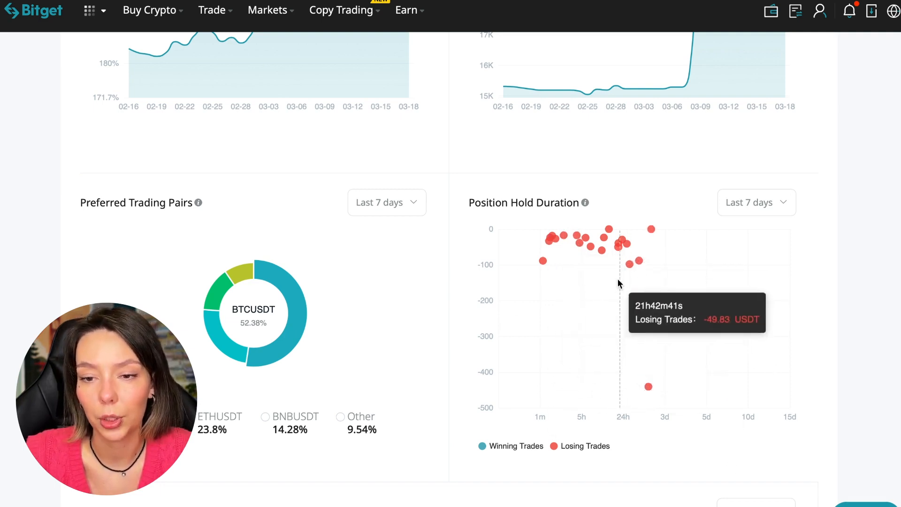
mouse_move(647, 229)
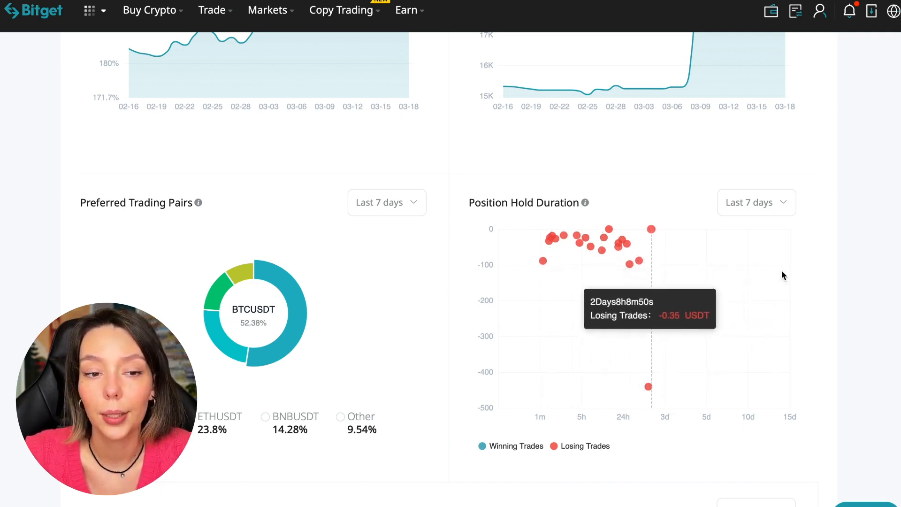
mouse_move(682, 316)
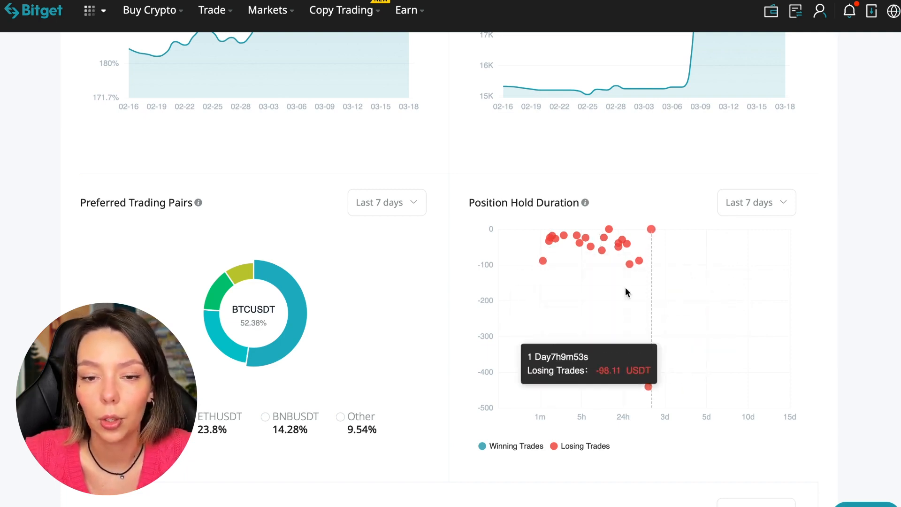
mouse_move(651, 240)
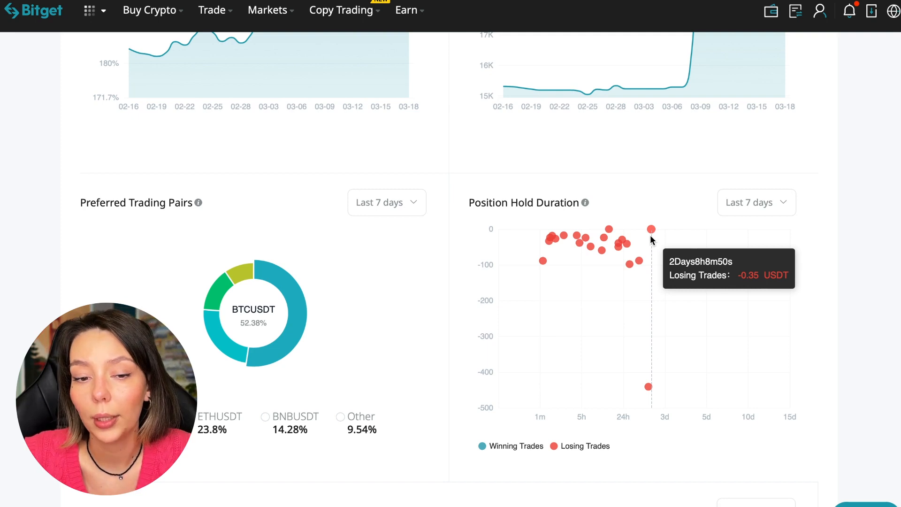
mouse_move(538, 243)
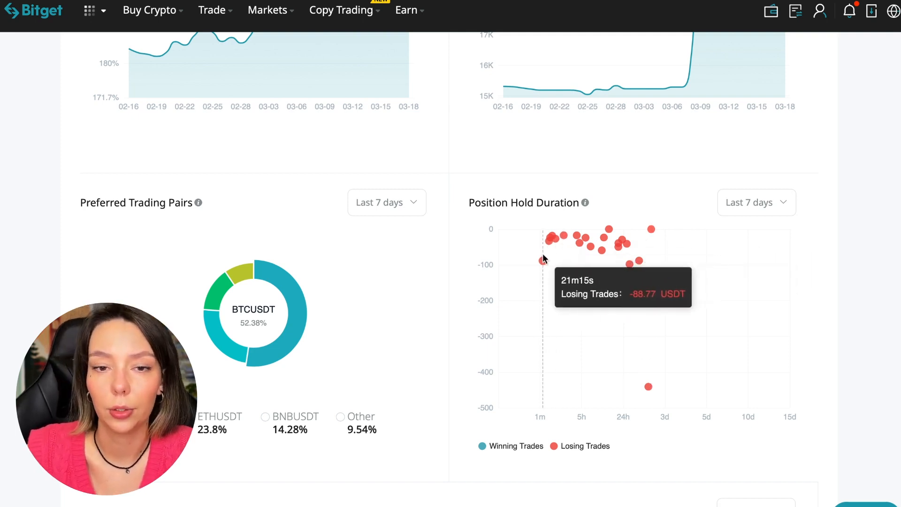
mouse_move(867, 218)
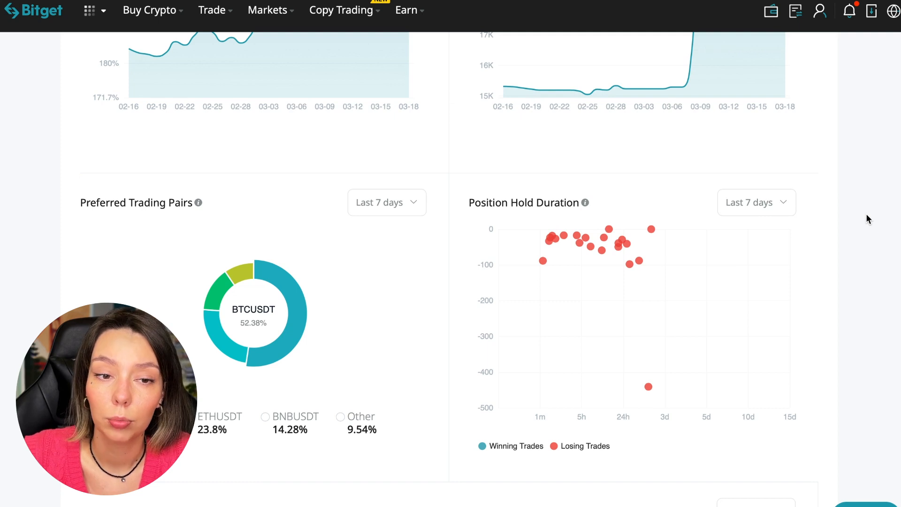
mouse_move(383, 293)
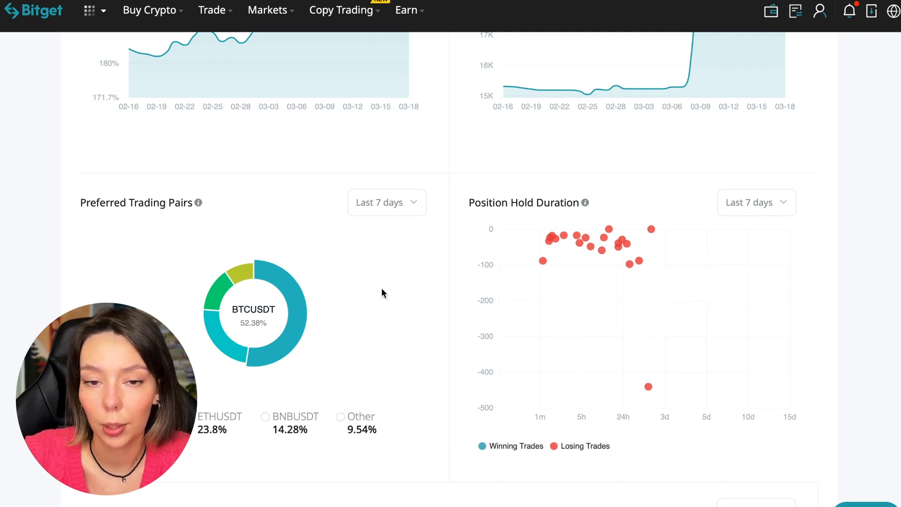
mouse_move(390, 267)
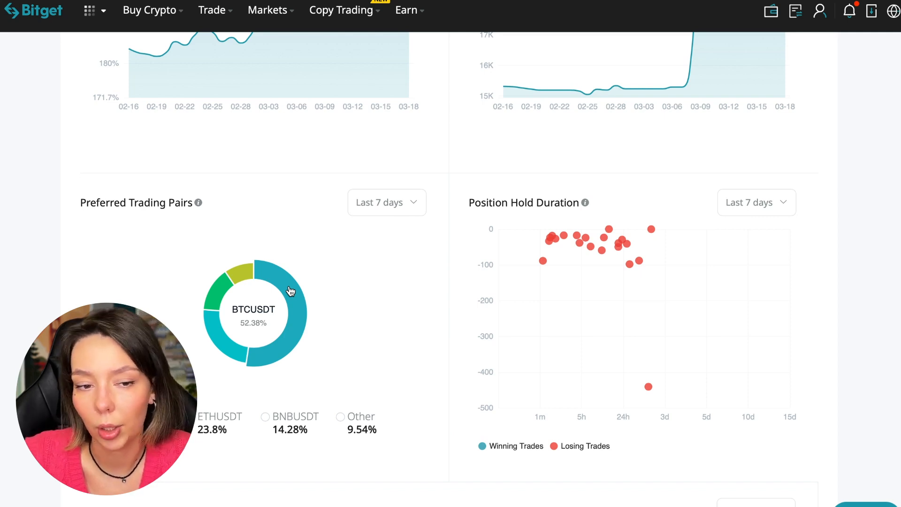
scroll("down", 3)
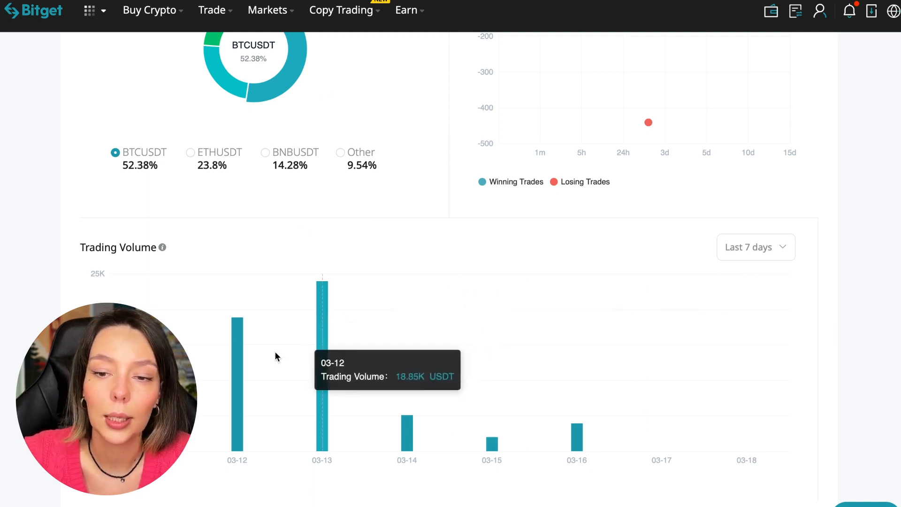
mouse_move(238, 379)
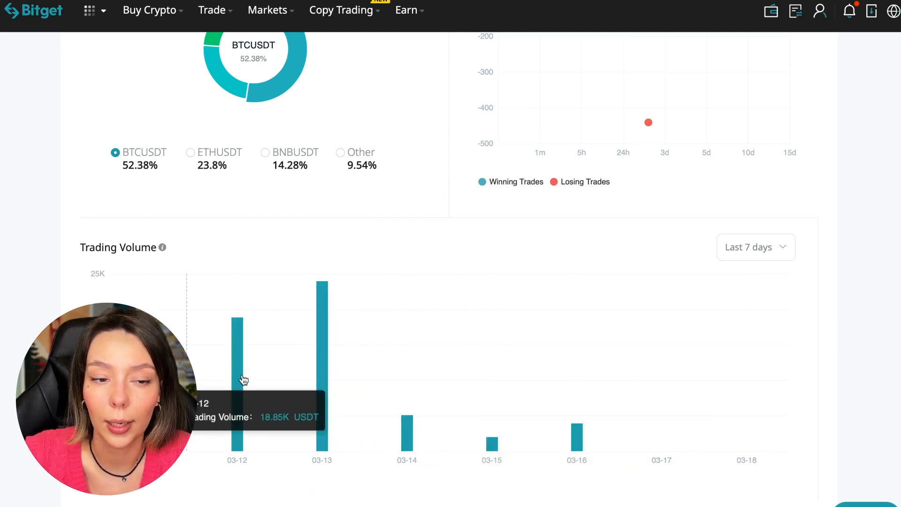
Switch the Trading Volume range from Last 7 days to Last 1 month.
left_click(755, 247)
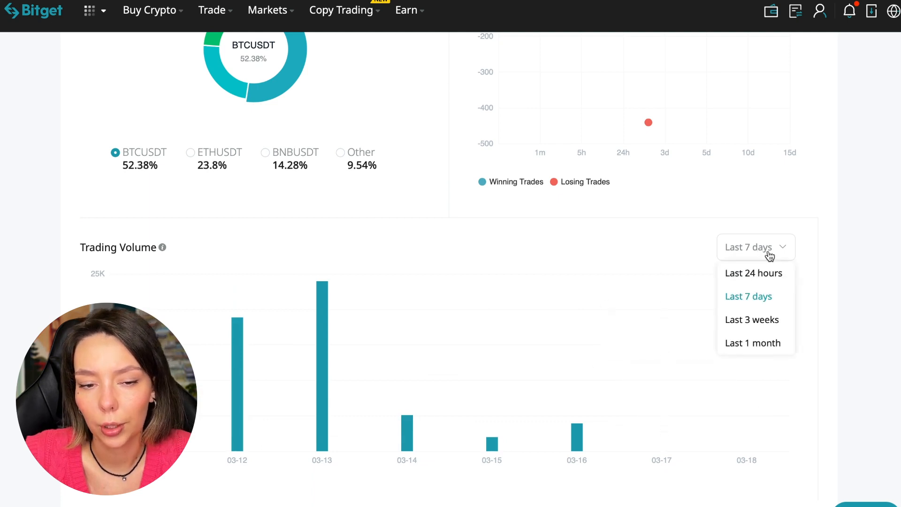
left_click(752, 343)
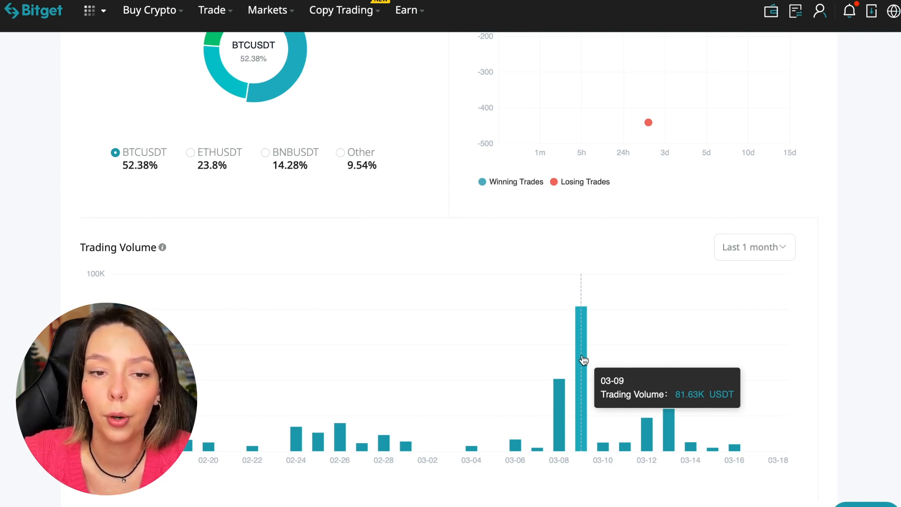
scroll("down", 3)
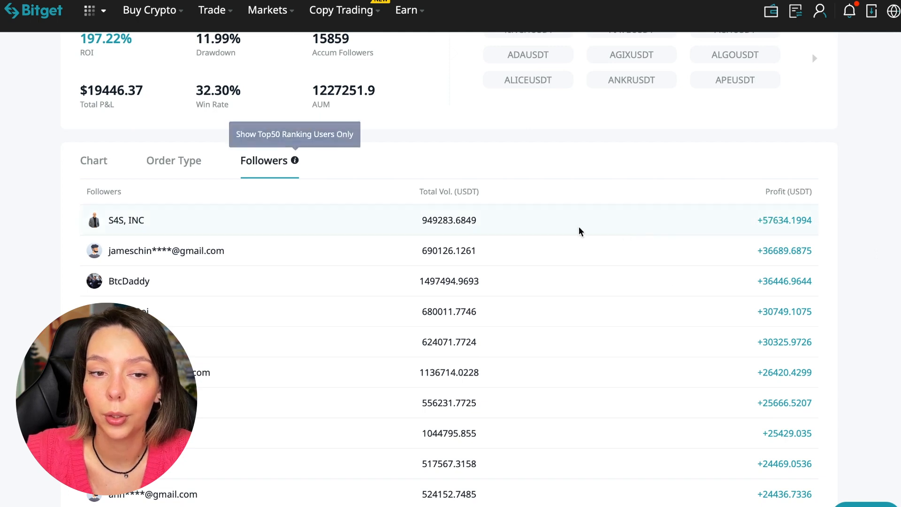
mouse_move(561, 329)
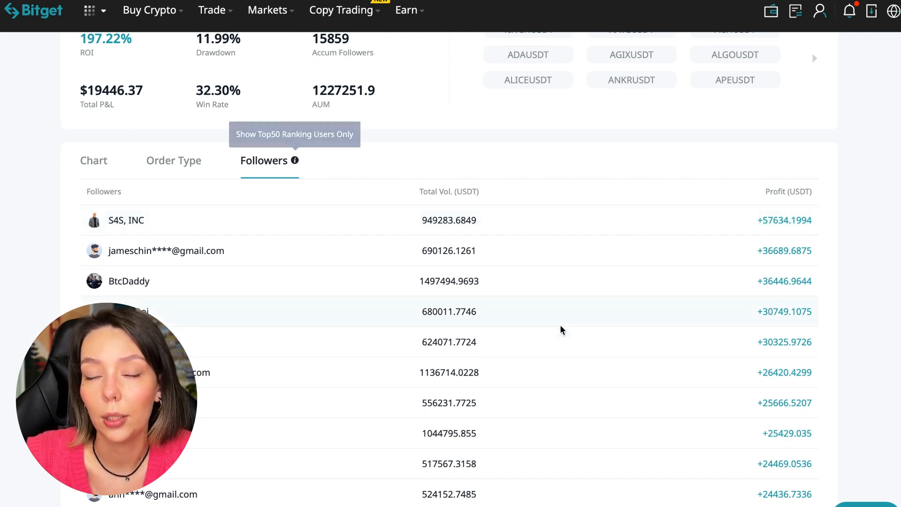
Scroll through VuDucThanhLong's top followers table and back up.
scroll("down", 3)
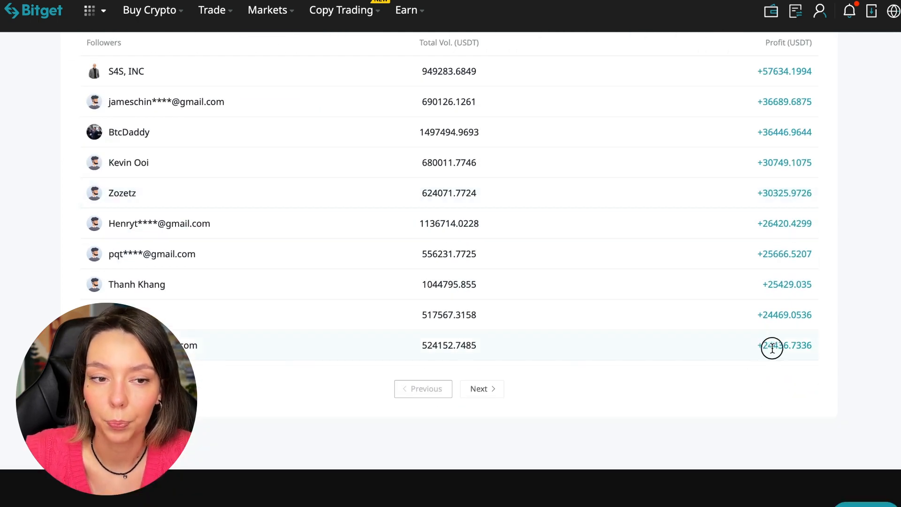
scroll("up", 3)
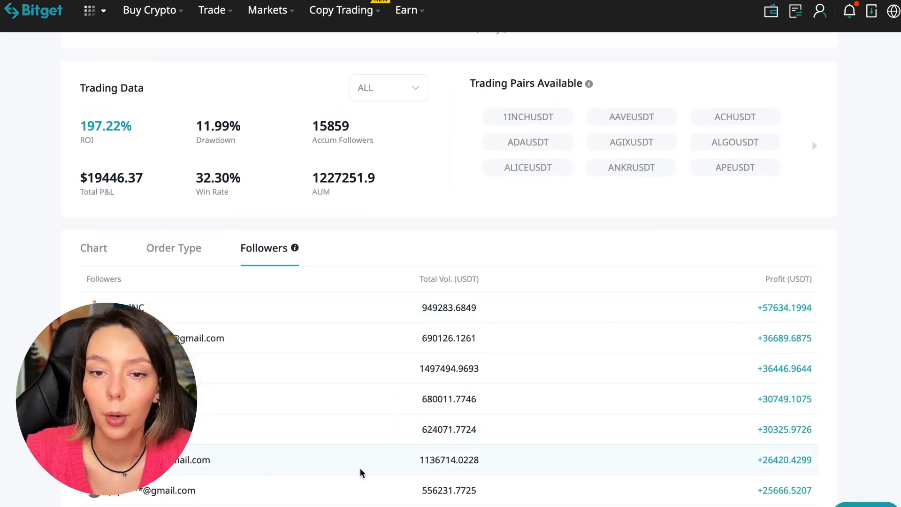
left_click(174, 247)
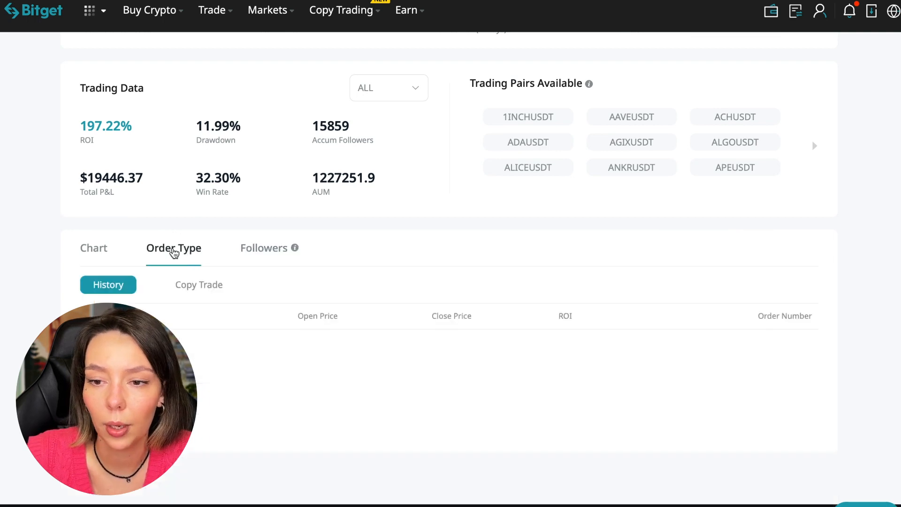
scroll("down", 3)
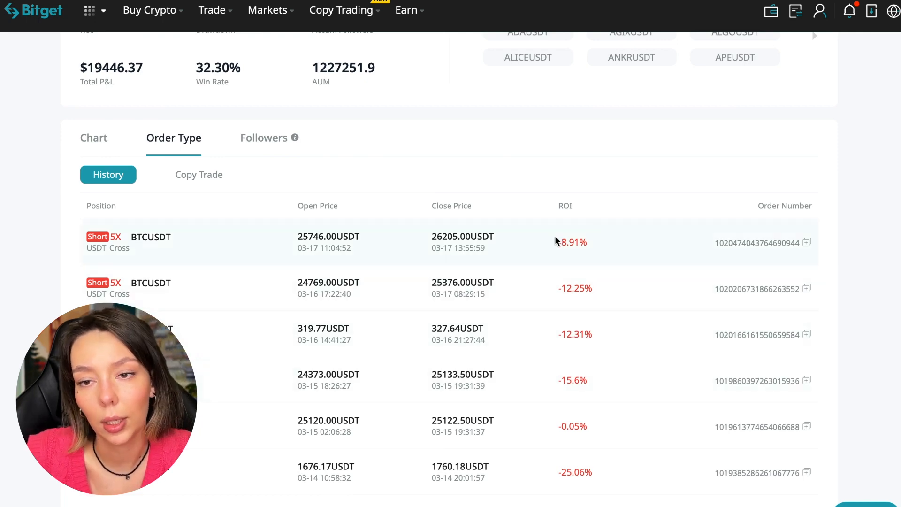
mouse_move(223, 313)
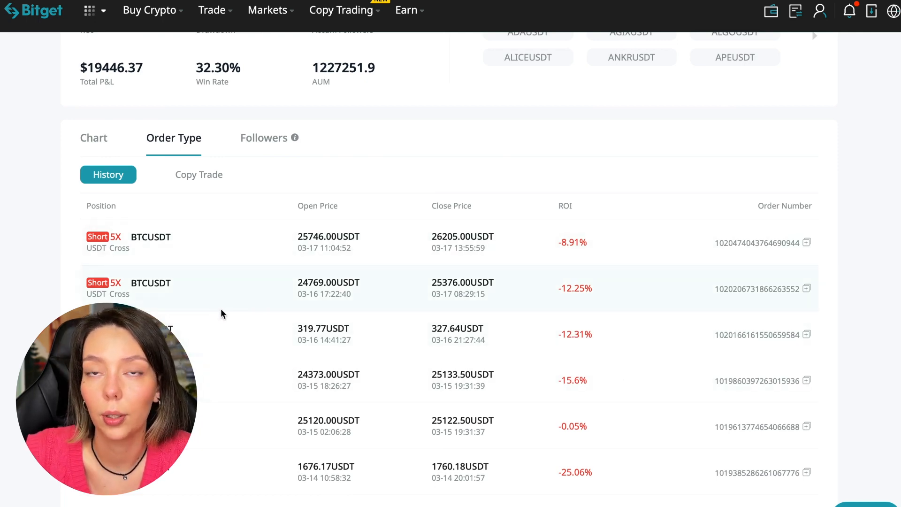
scroll("down", 3)
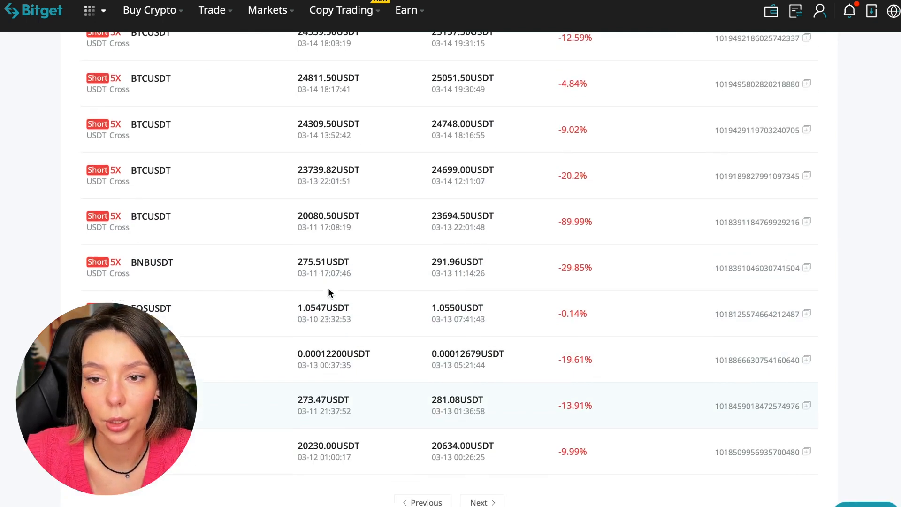
scroll("up", 3)
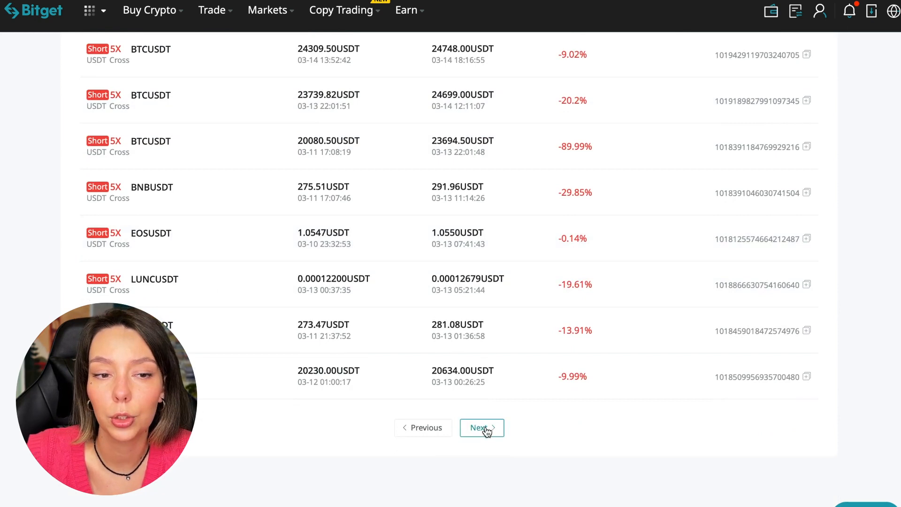
Move to the second page of closed orders and review their prices and ROI.
left_click(477, 428)
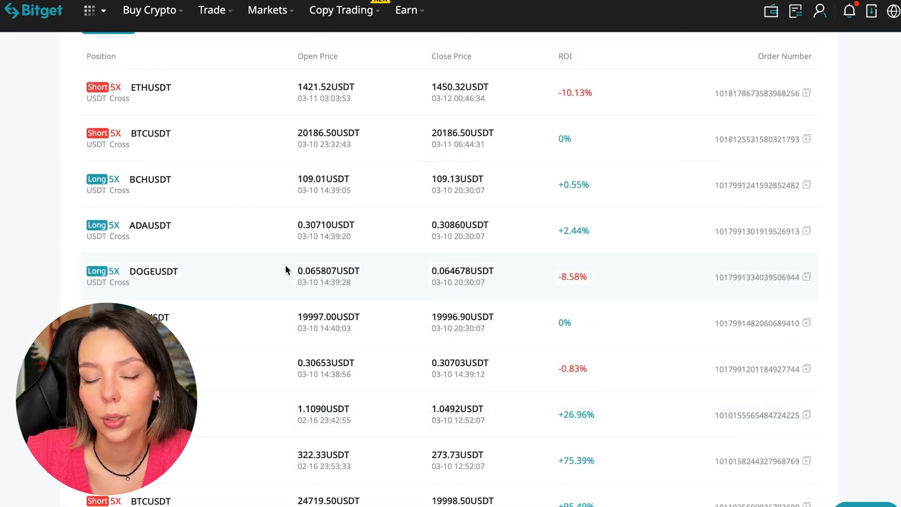
scroll("down", 3)
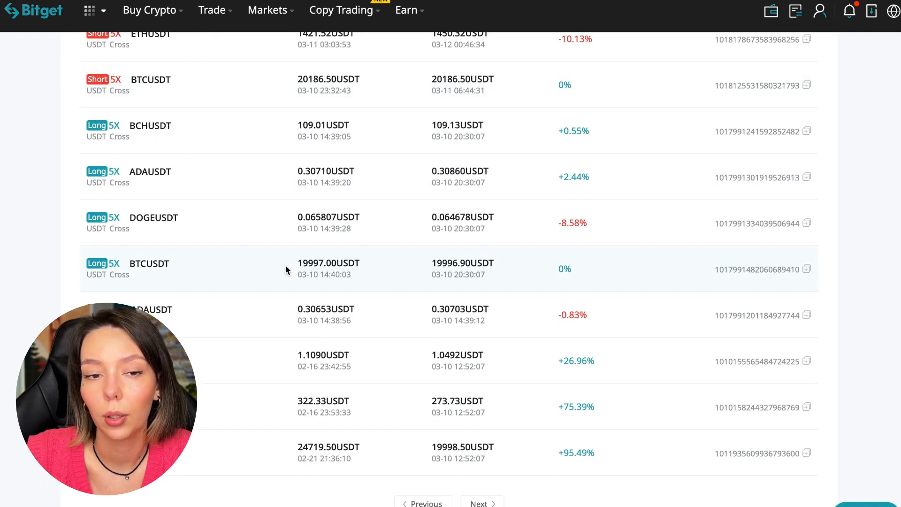
scroll("down", 3)
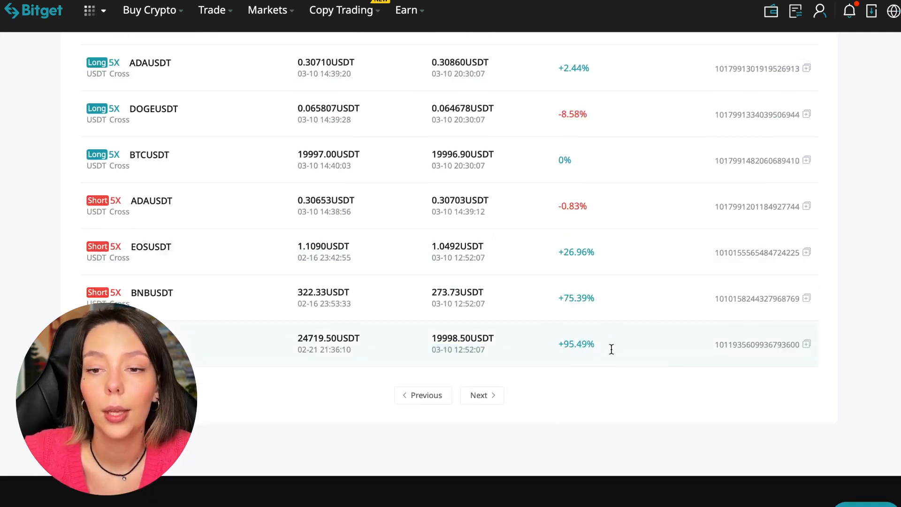
scroll("up", 3)
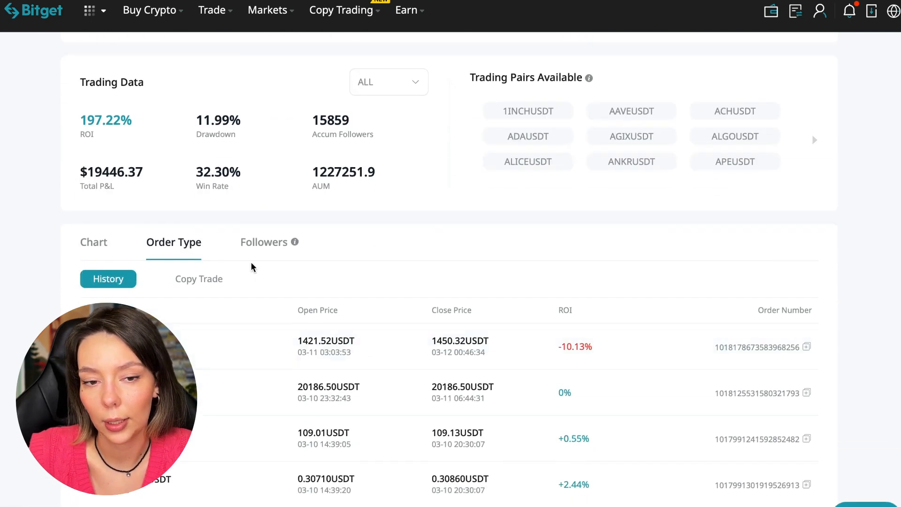
left_click(198, 278)
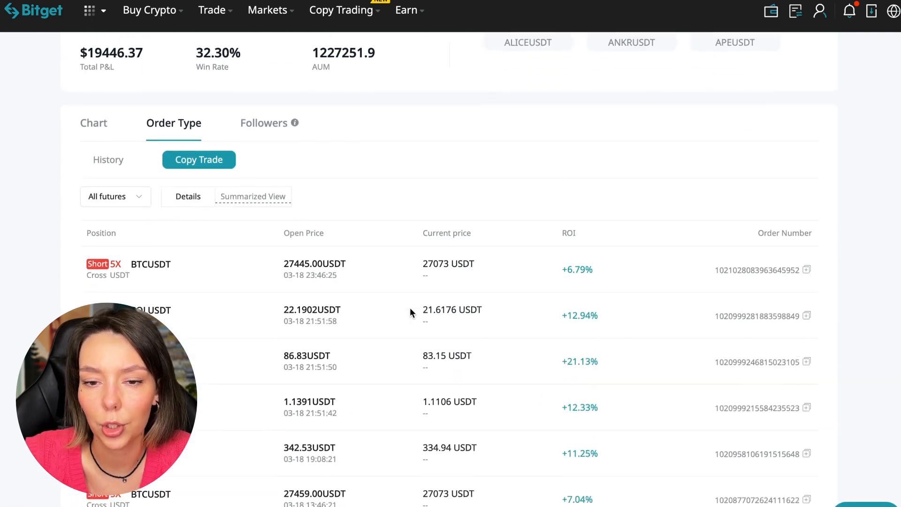
scroll("down", 3)
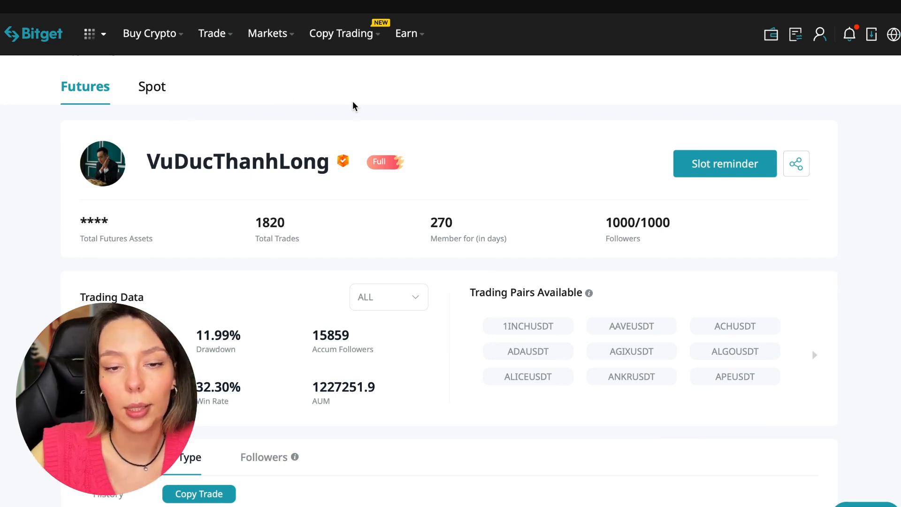
mouse_move(220, 183)
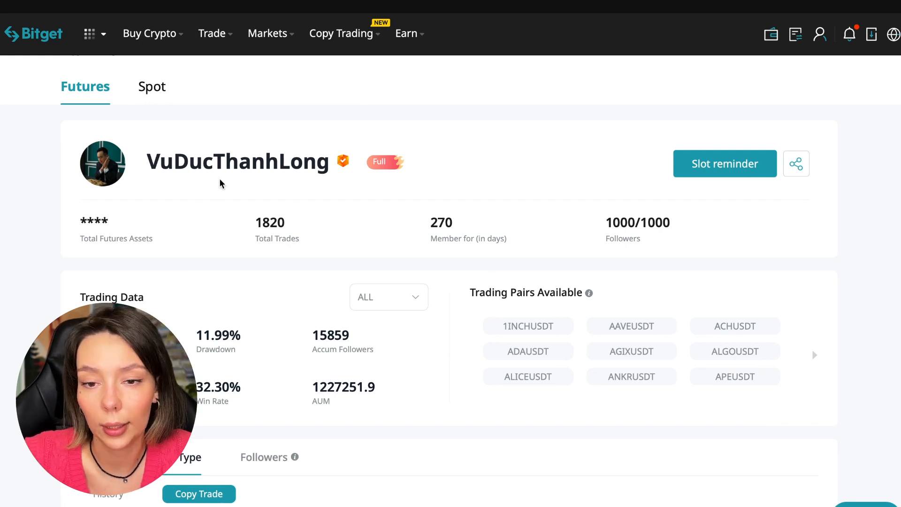
mouse_move(489, 370)
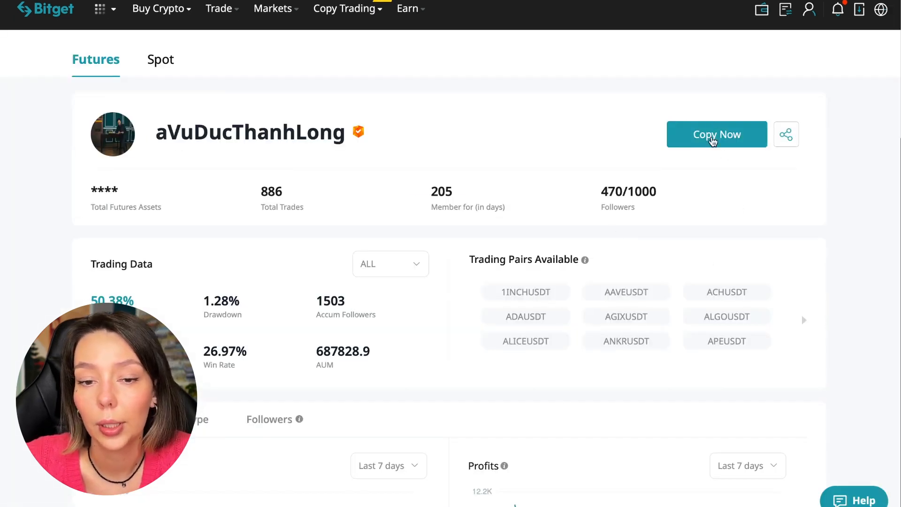
left_click(716, 134)
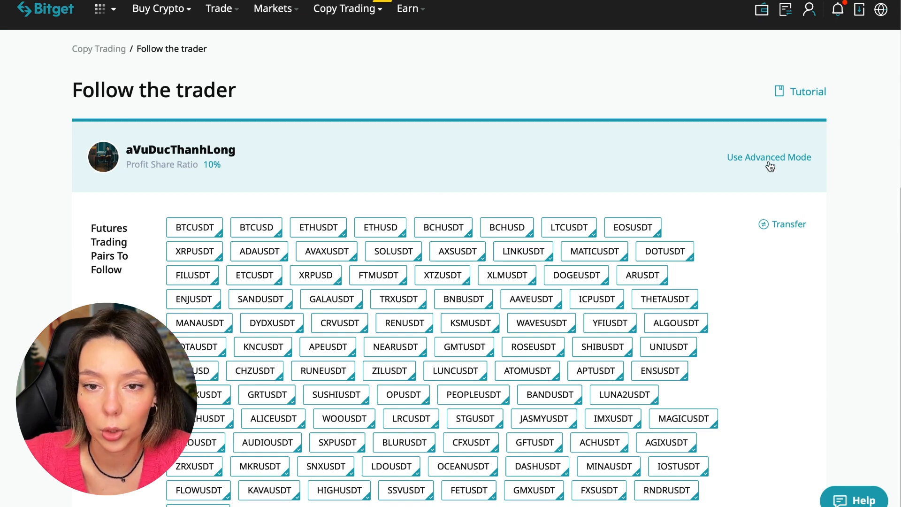
Enable Advanced Mode, revealing the 10–3000 USDT copy amount and optional stop loss.
left_click(768, 156)
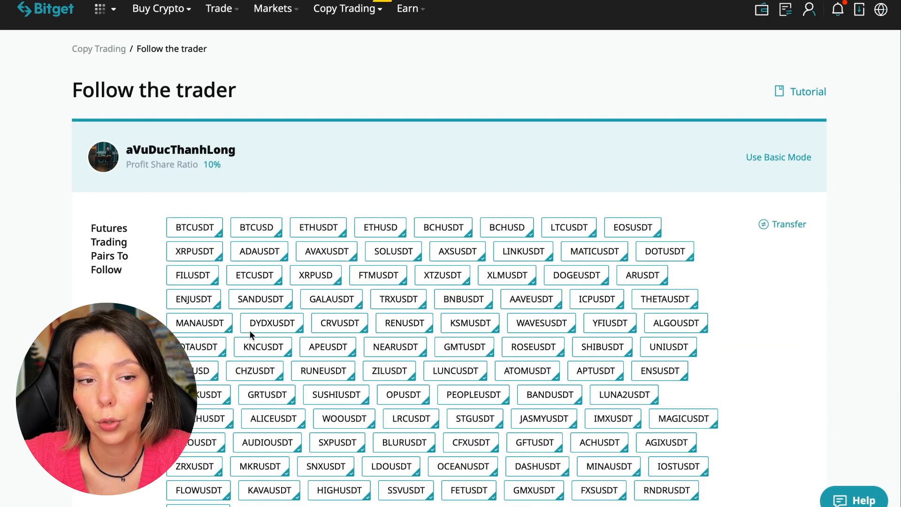
mouse_move(272, 411)
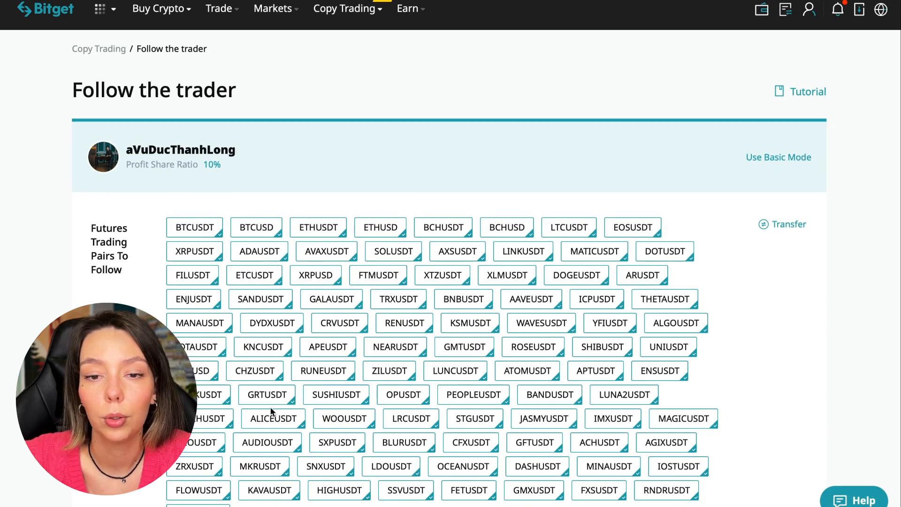
scroll("down", 3)
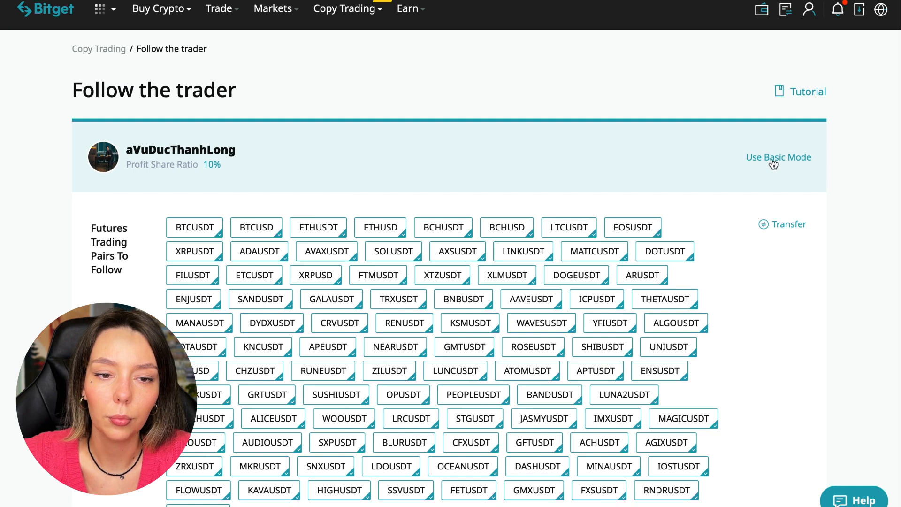
scroll("down", 3)
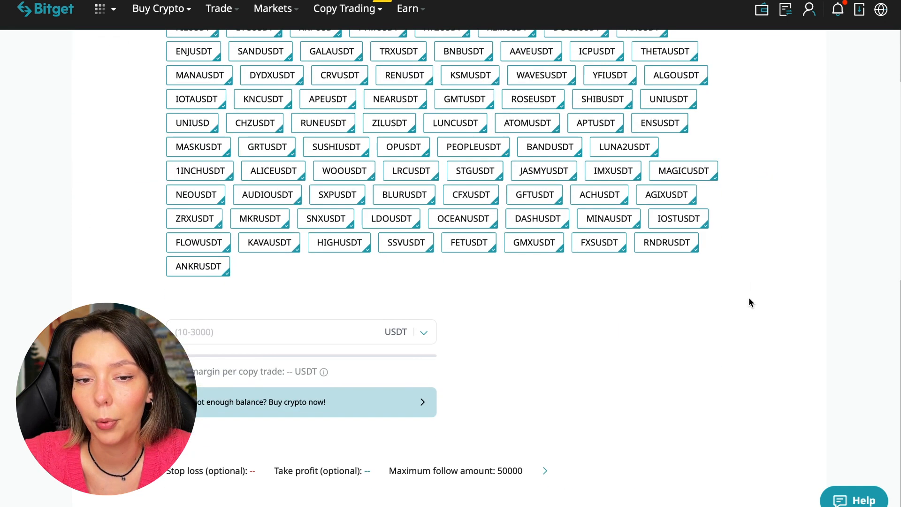
Enter 10 USDT as the fixed margin per copy trade and bring up Risk Management.
scroll("down", 3)
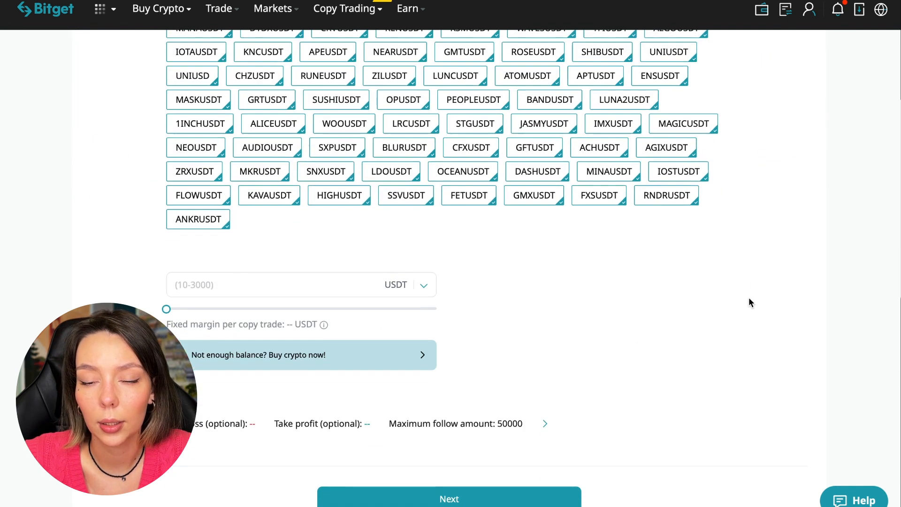
scroll("down", 3)
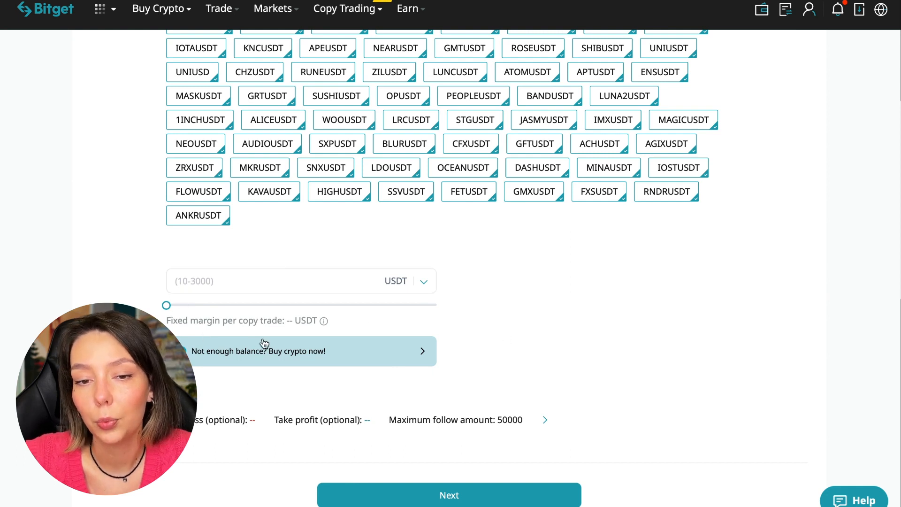
mouse_move(260, 295)
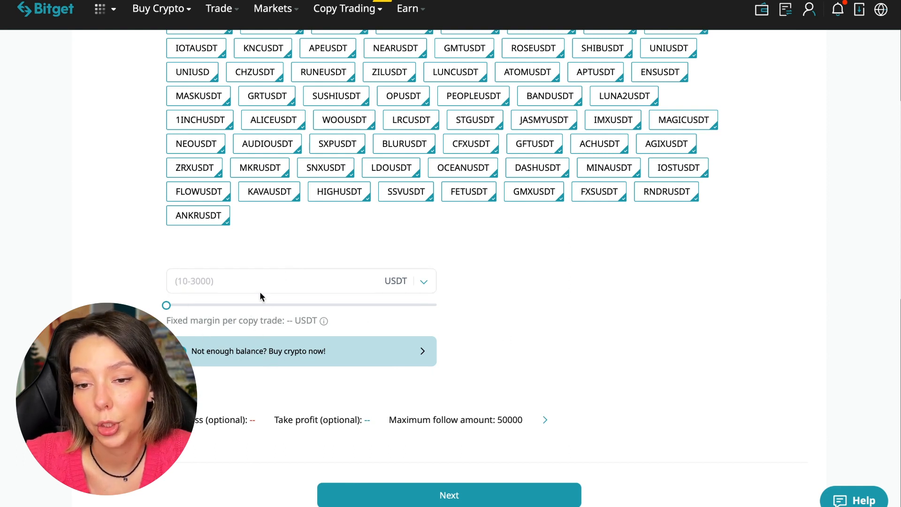
type("10")
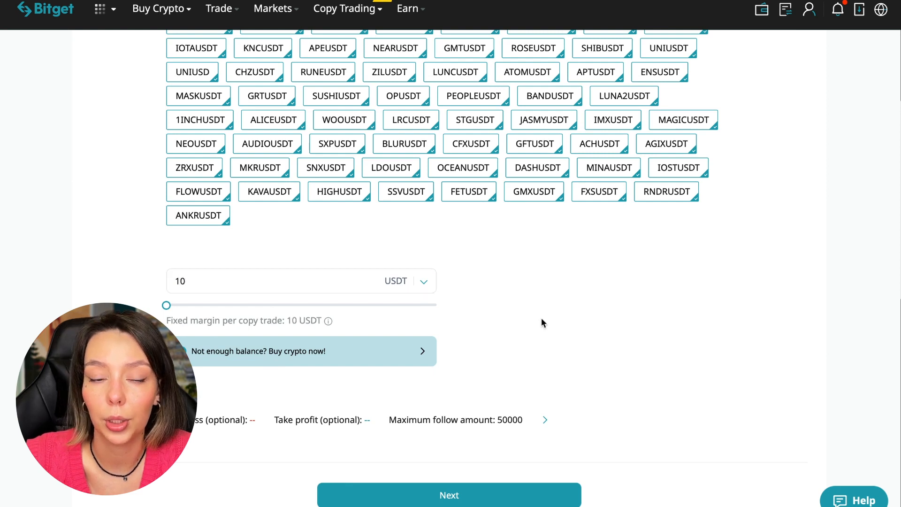
mouse_move(578, 323)
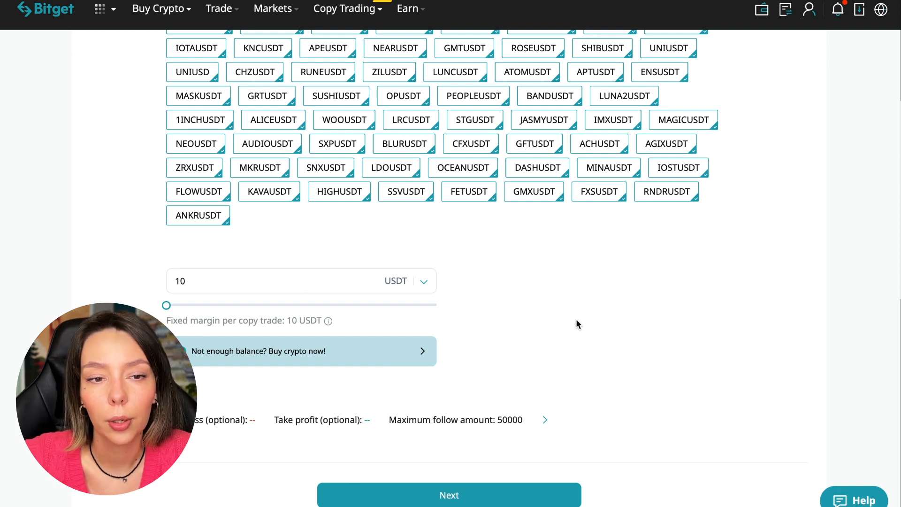
left_click(544, 419)
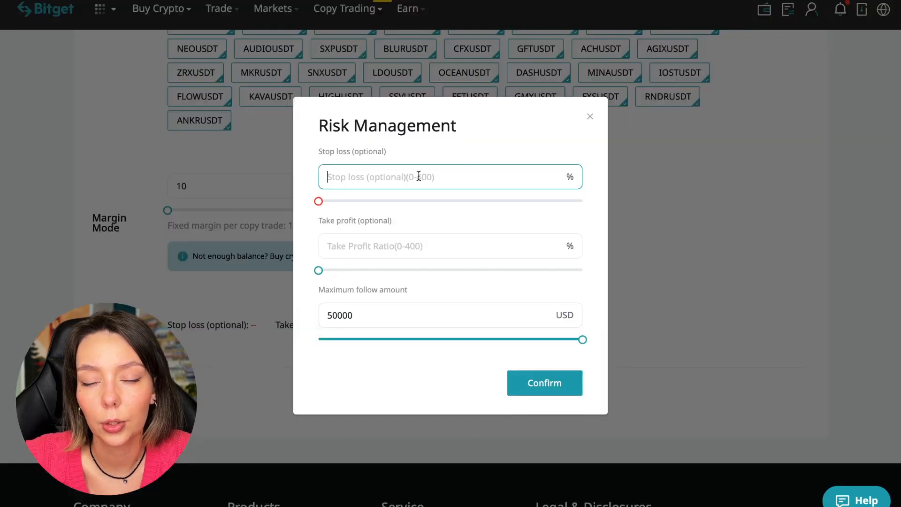
Replace the 50000 maximum follow amount with 30 USDT and save the risk settings.
left_click(428, 246)
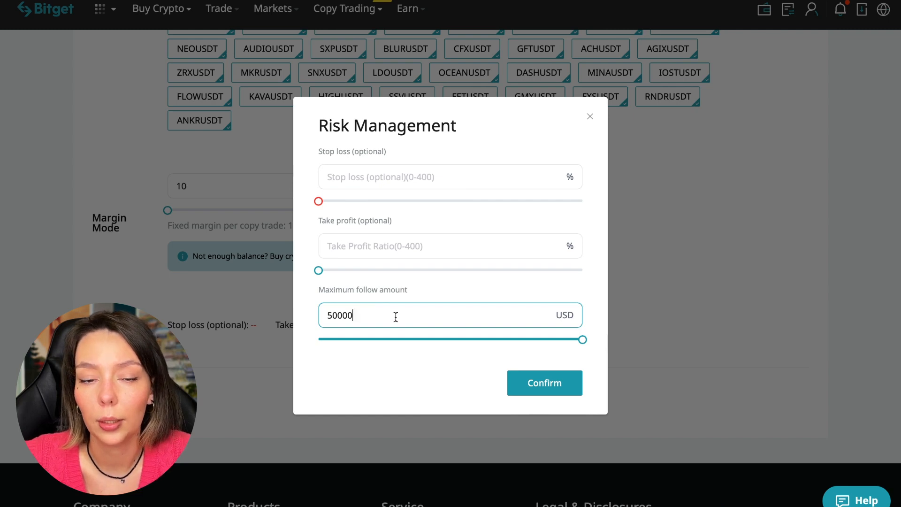
left_click_drag(582, 338, 393, 338)
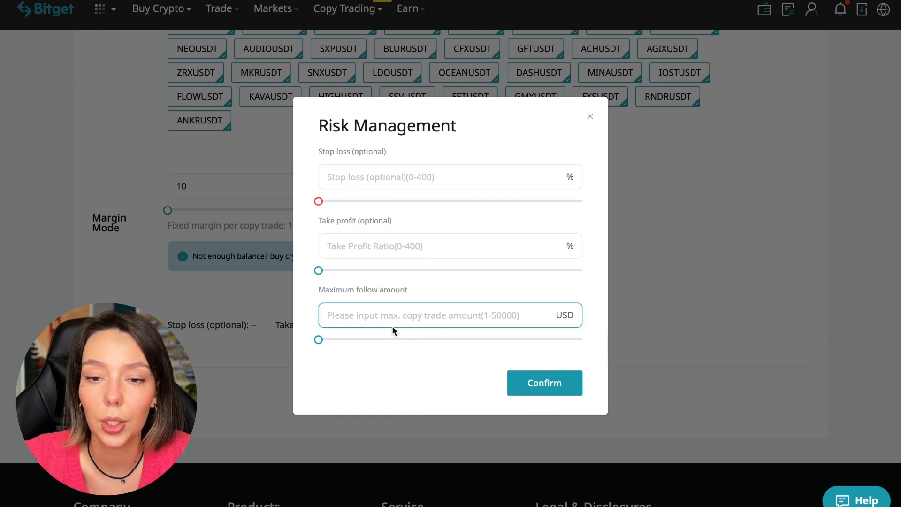
left_click(450, 316)
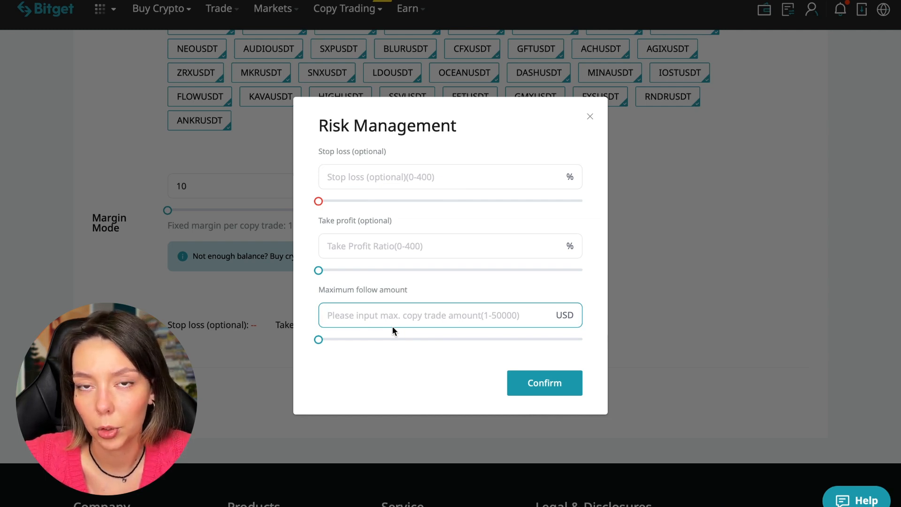
left_click(419, 315)
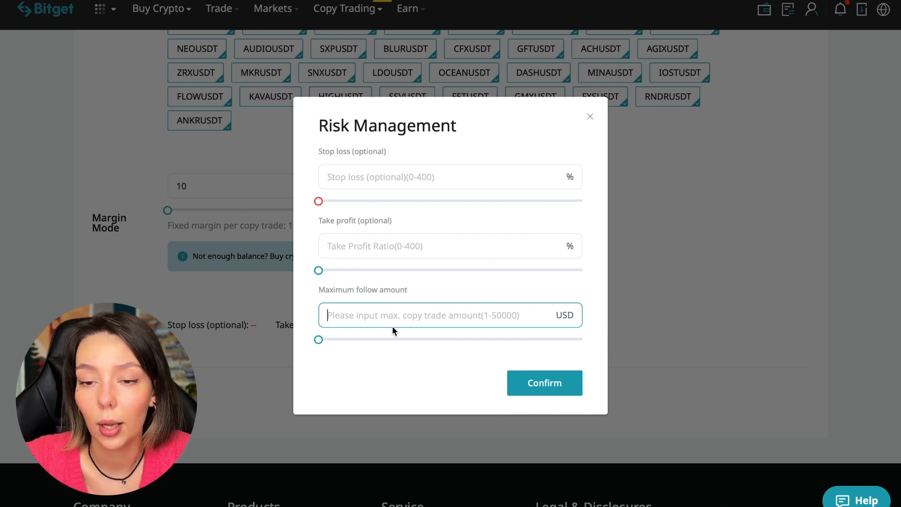
type("30")
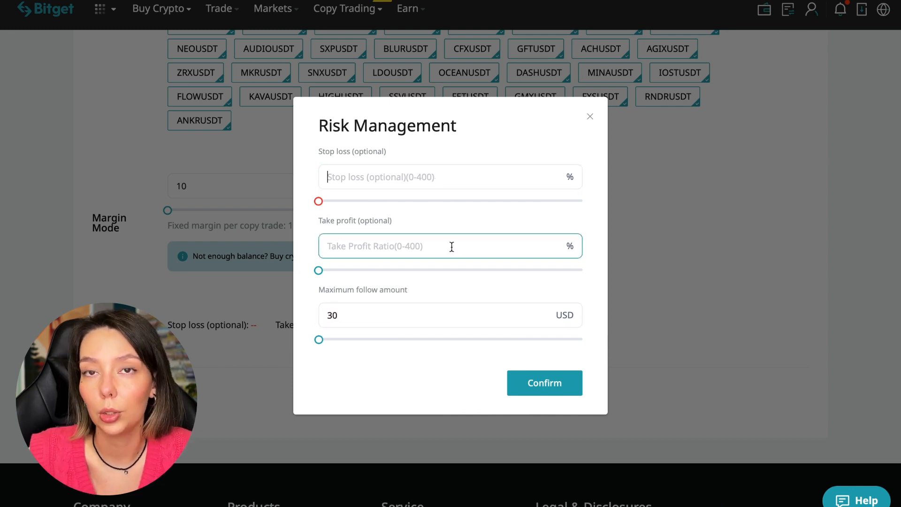
left_click(450, 176)
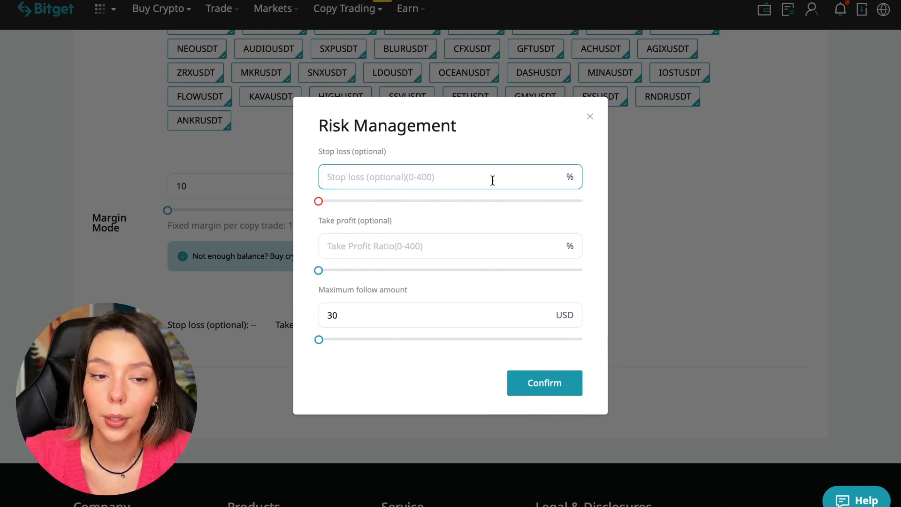
left_click(450, 176)
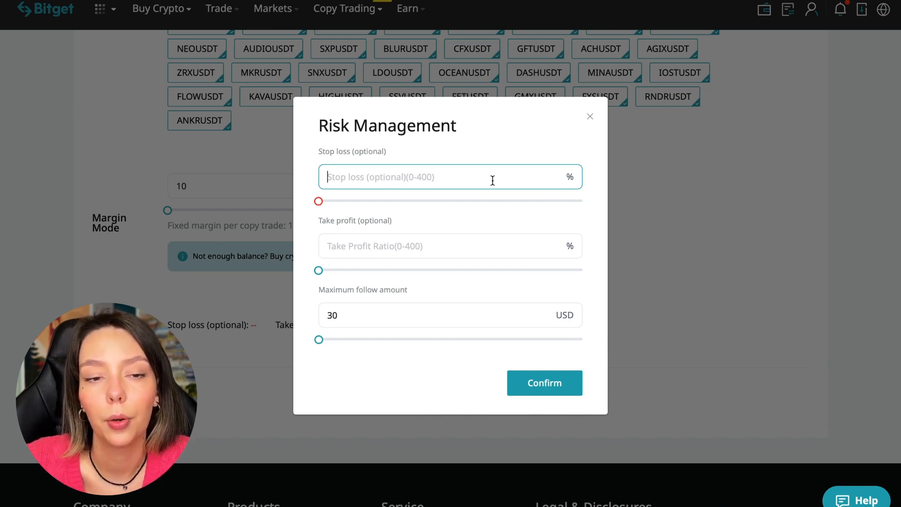
left_click(543, 382)
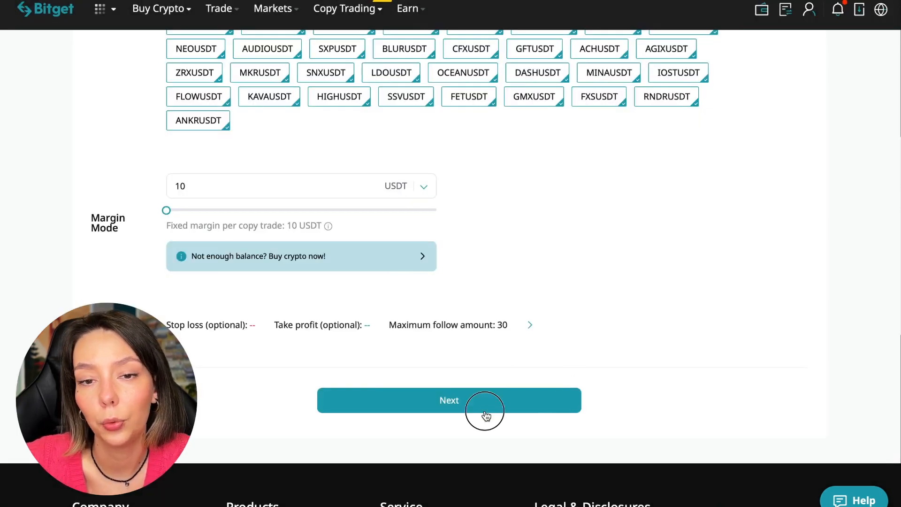
Confirm the copy trade details, landing on the Copy Trading Overview.
left_click(449, 400)
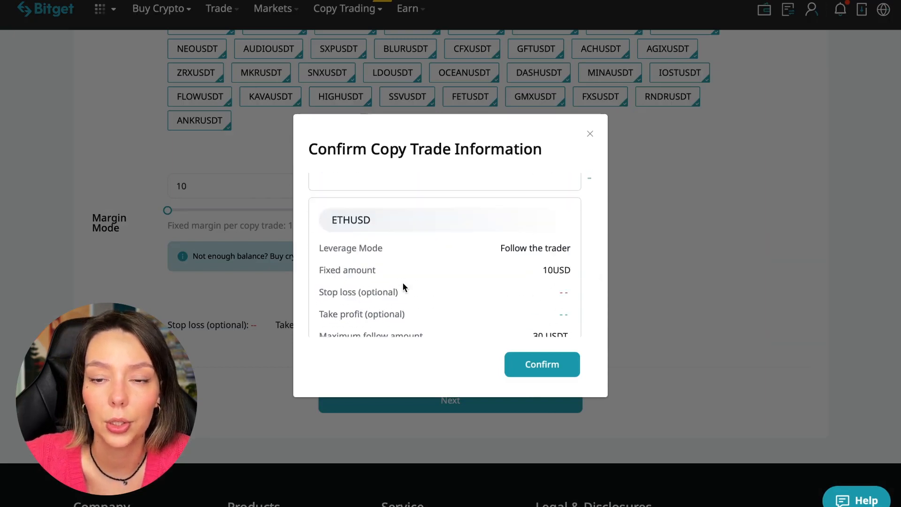
left_click(540, 364)
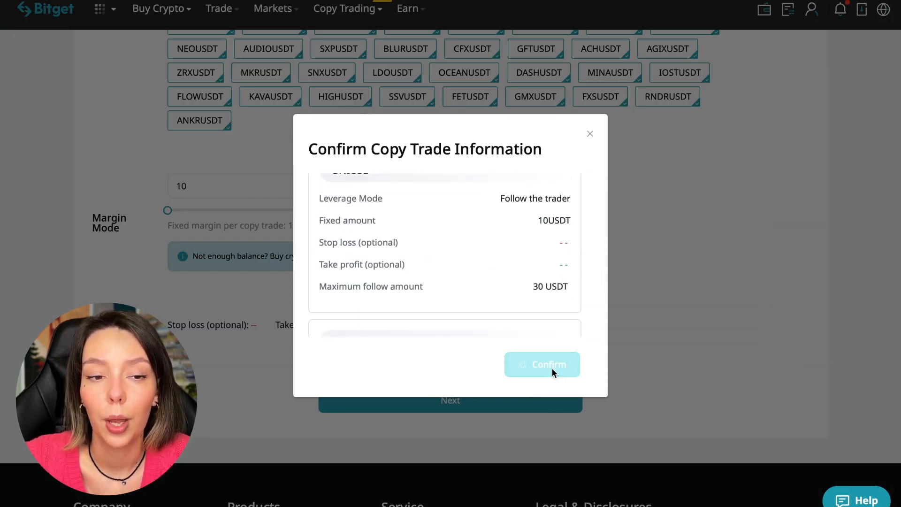
left_click(541, 364)
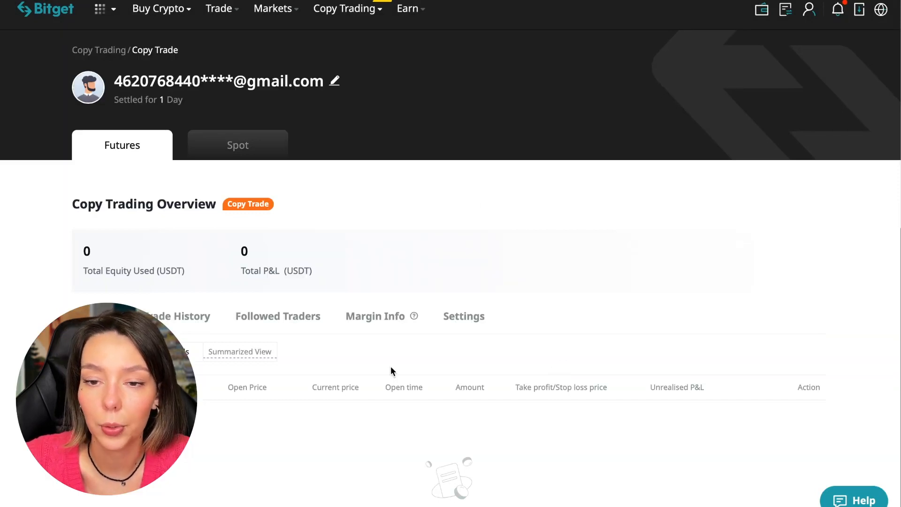
left_click(374, 315)
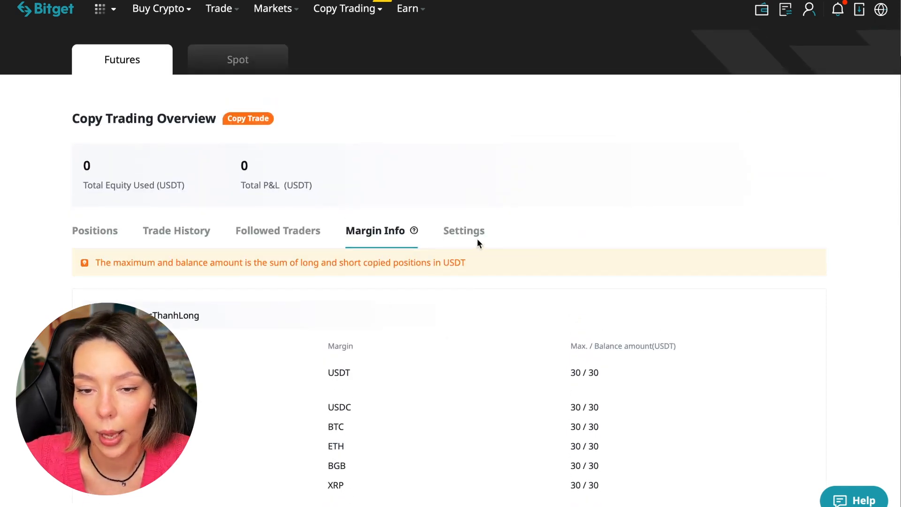
left_click(462, 231)
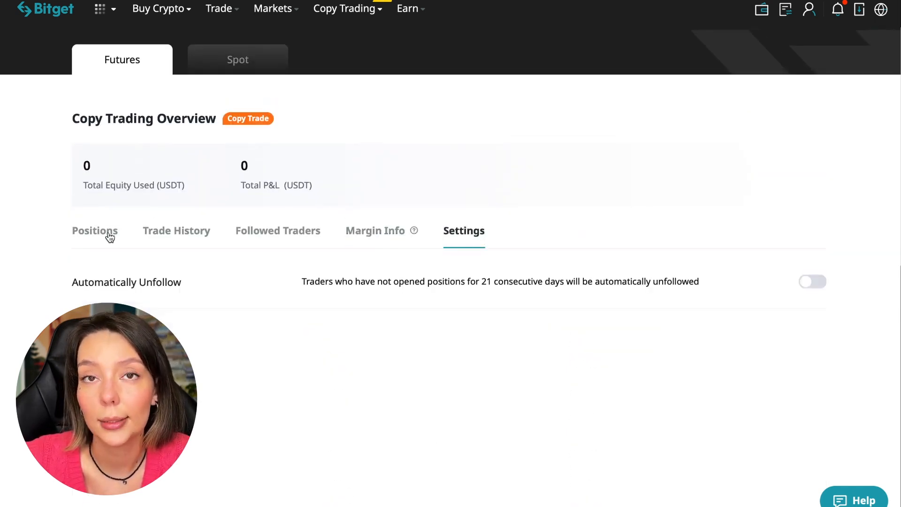
left_click(94, 231)
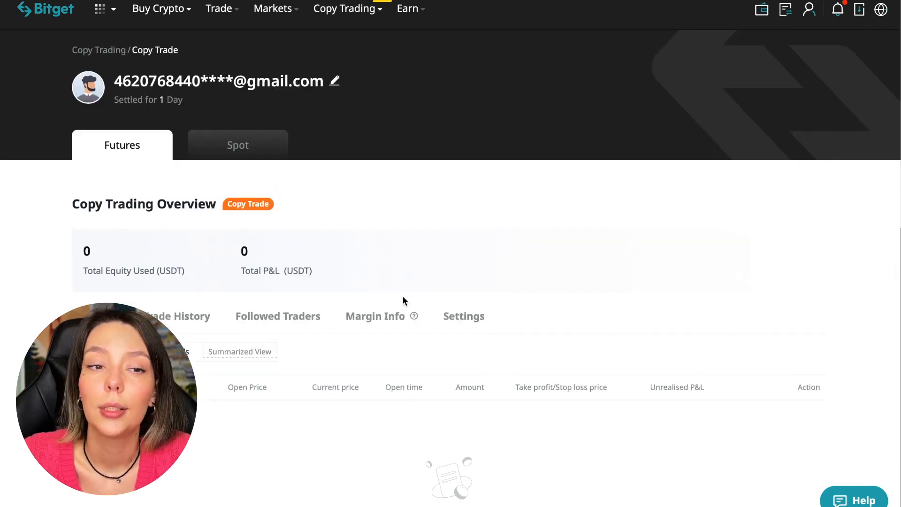